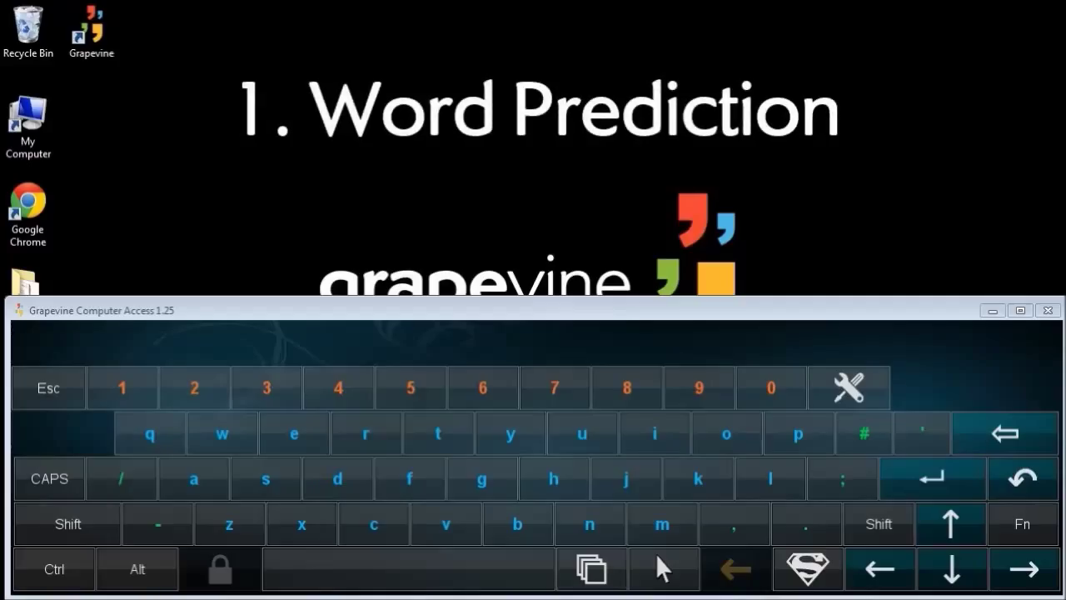
Type w, then insert the 'Welcome' and 'to' word predictions.
{"action": "left_click", "coordinate": [67, 523]}
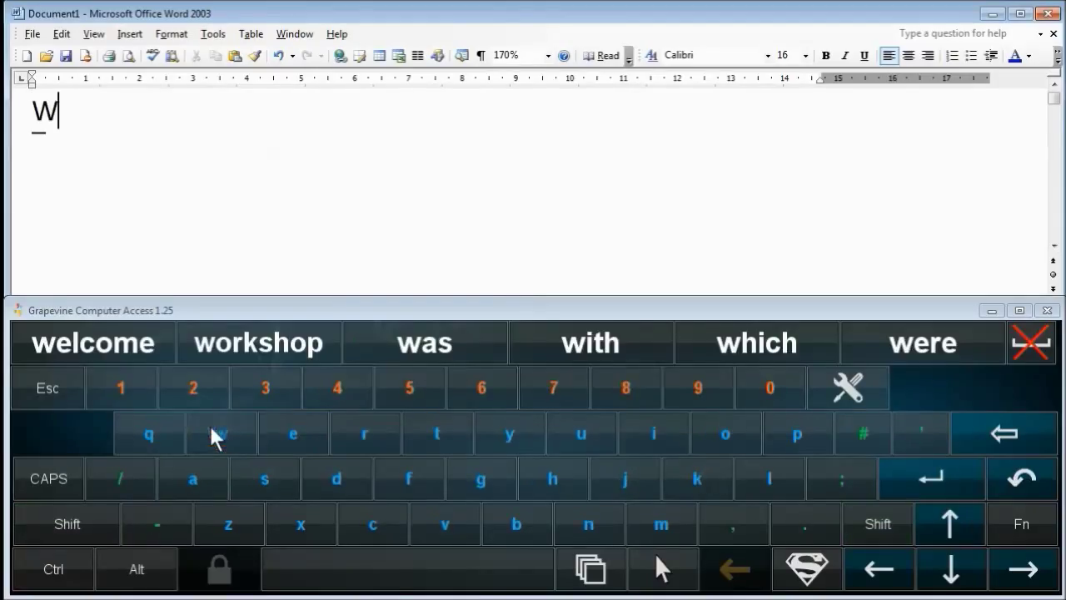
{"action": "mouse_move", "coordinate": [92, 343]}
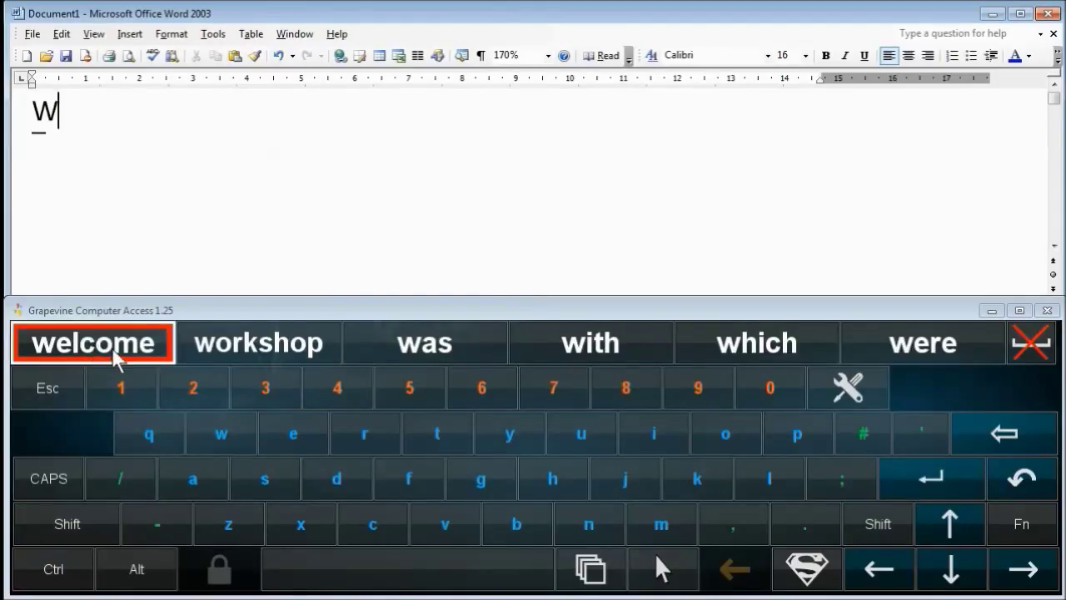
{"action": "left_click", "coordinate": [92, 343]}
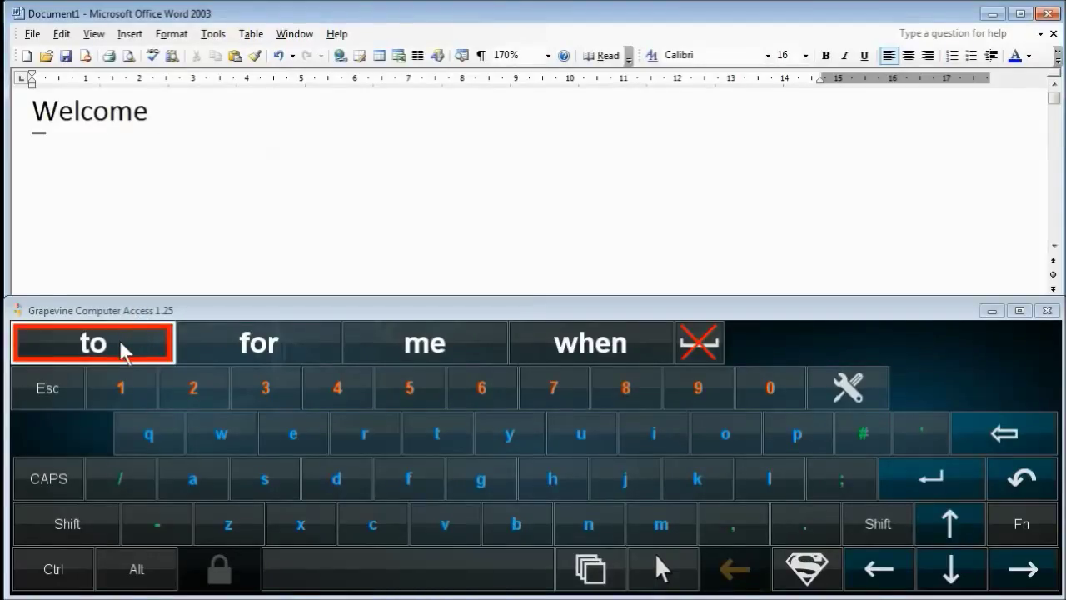
{"action": "left_click", "coordinate": [93, 342]}
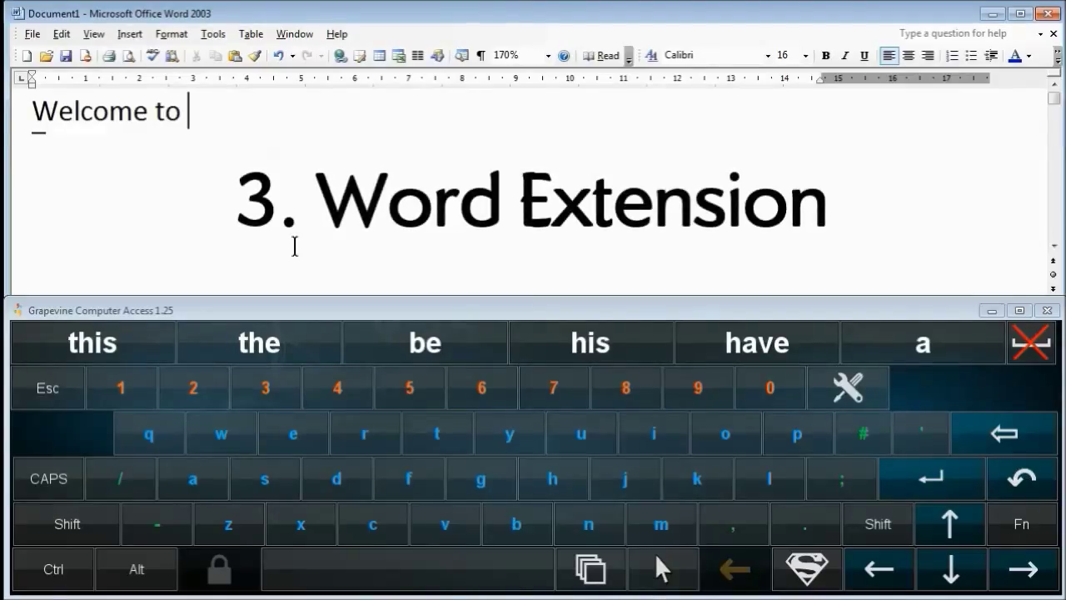
Add "Grapevine's" via predictions with a capital G, then start 'amazing'.
{"action": "left_click", "coordinate": [67, 524]}
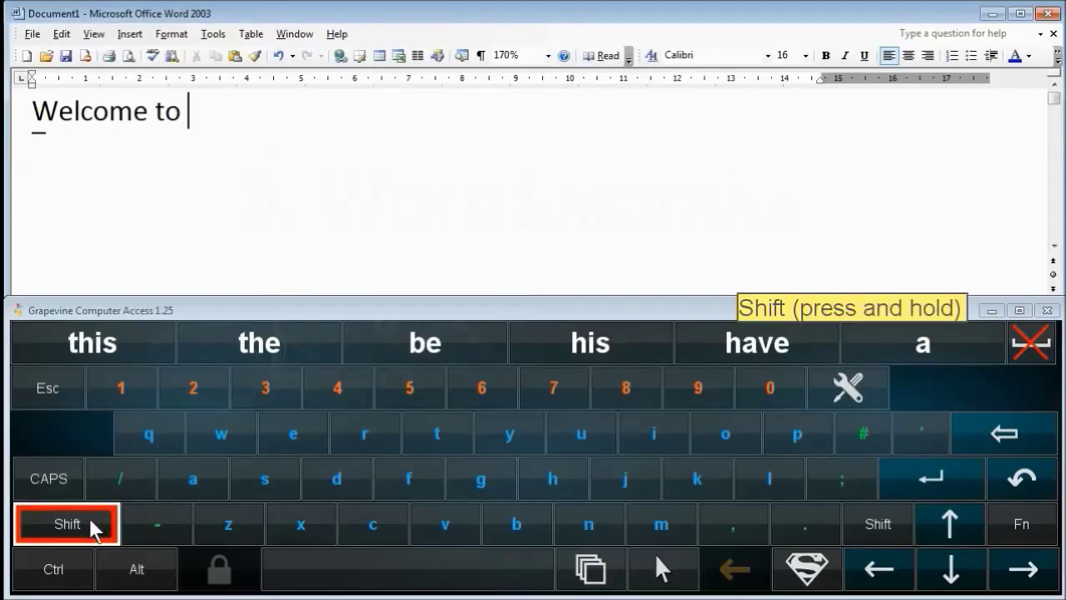
{"action": "left_click", "coordinate": [66, 524]}
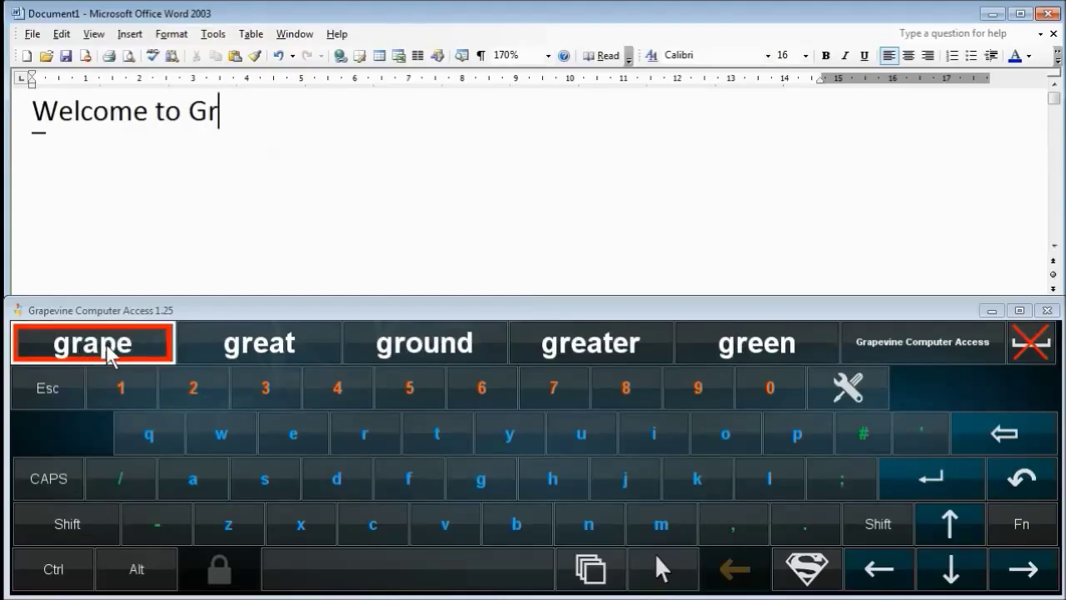
{"action": "left_click", "coordinate": [91, 343]}
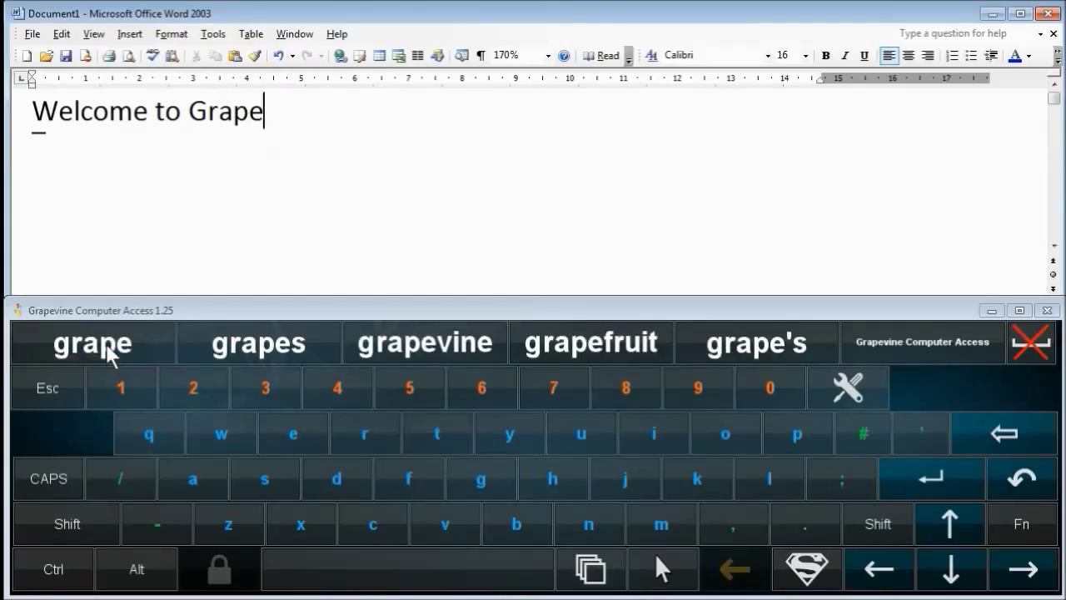
{"action": "mouse_move", "coordinate": [590, 342]}
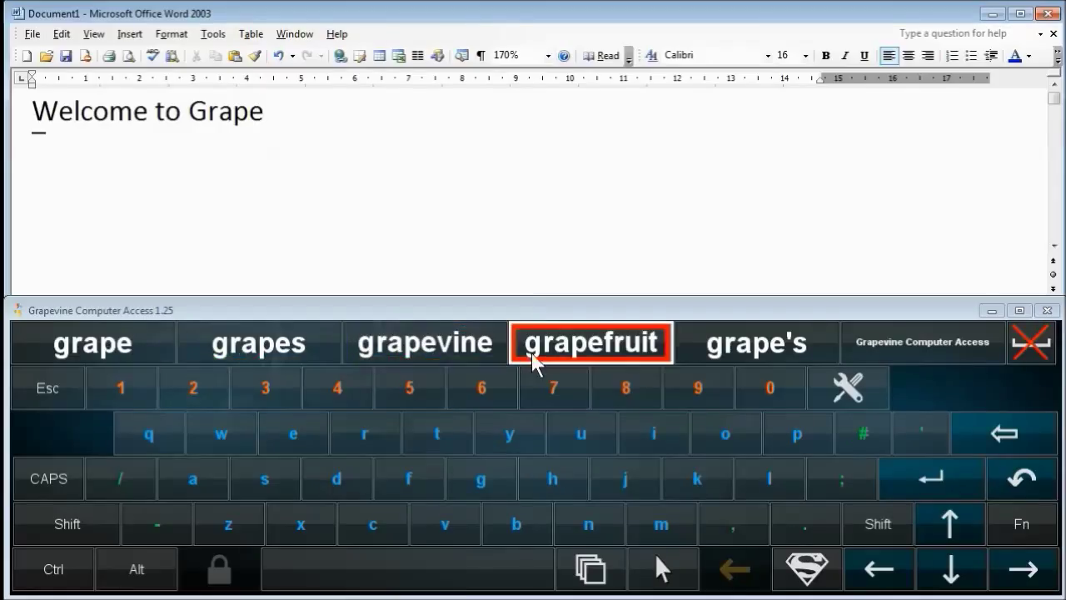
{"action": "left_click", "coordinate": [423, 343]}
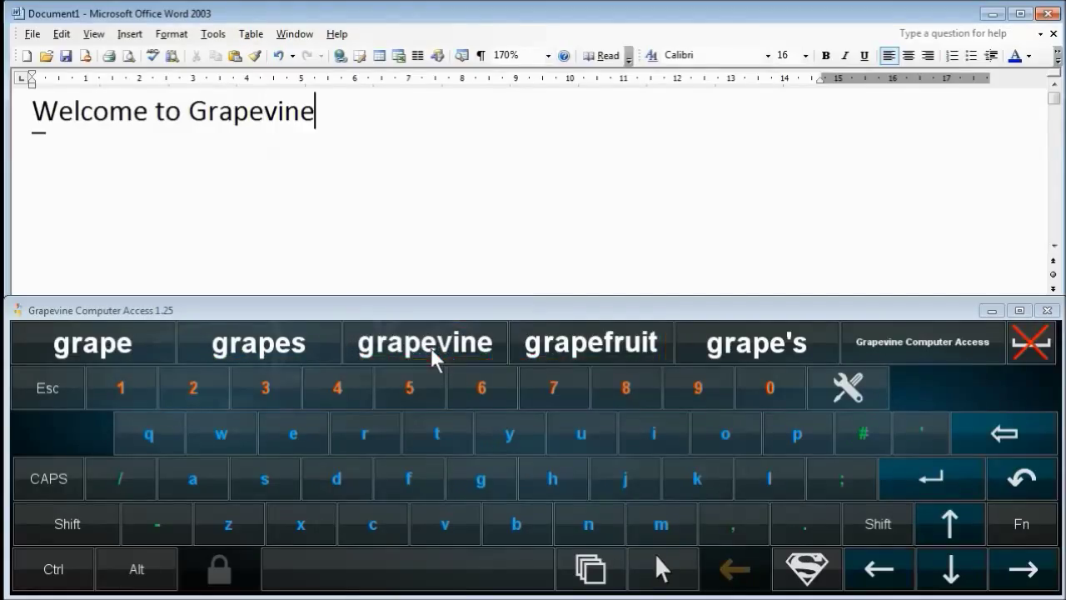
{"action": "left_click", "coordinate": [424, 342]}
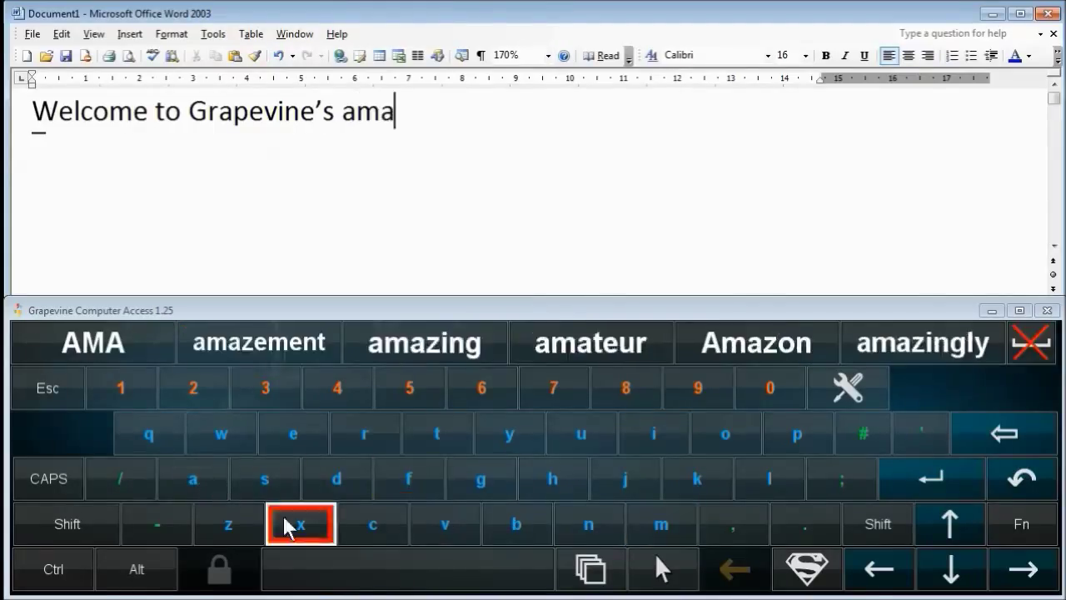
{"action": "left_click", "coordinate": [424, 343]}
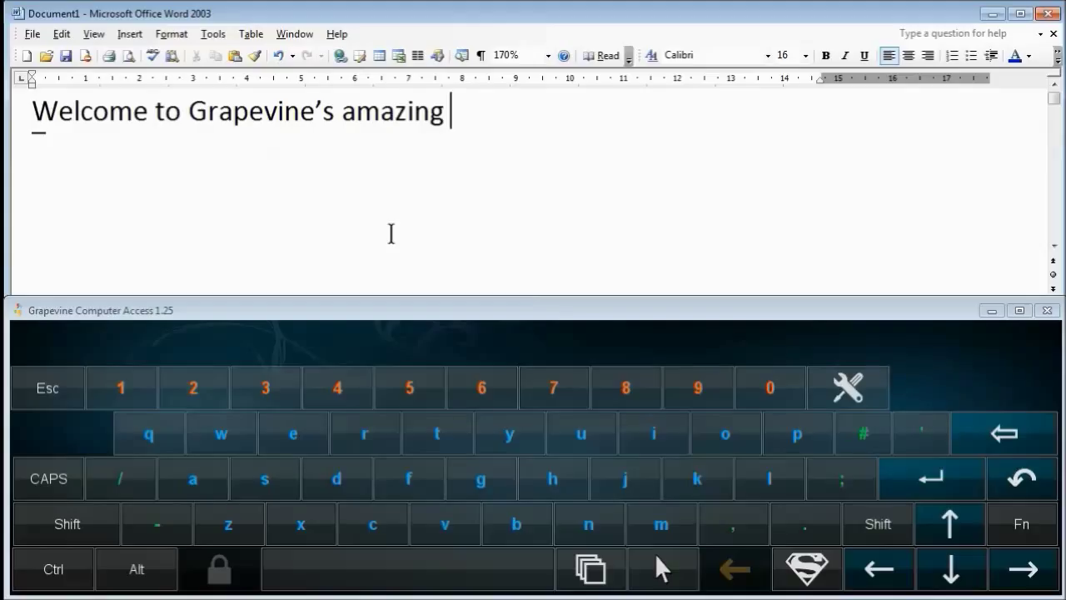
Type o and insert the 'on-screen keyboard' phrase prediction.
{"action": "left_click", "coordinate": [725, 432]}
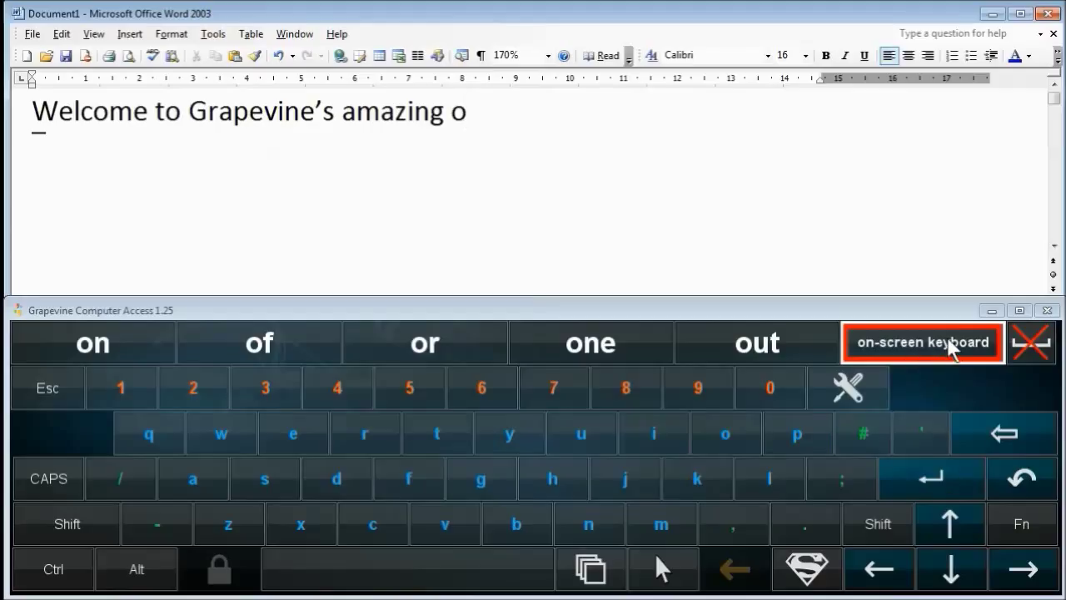
{"action": "left_click", "coordinate": [921, 343]}
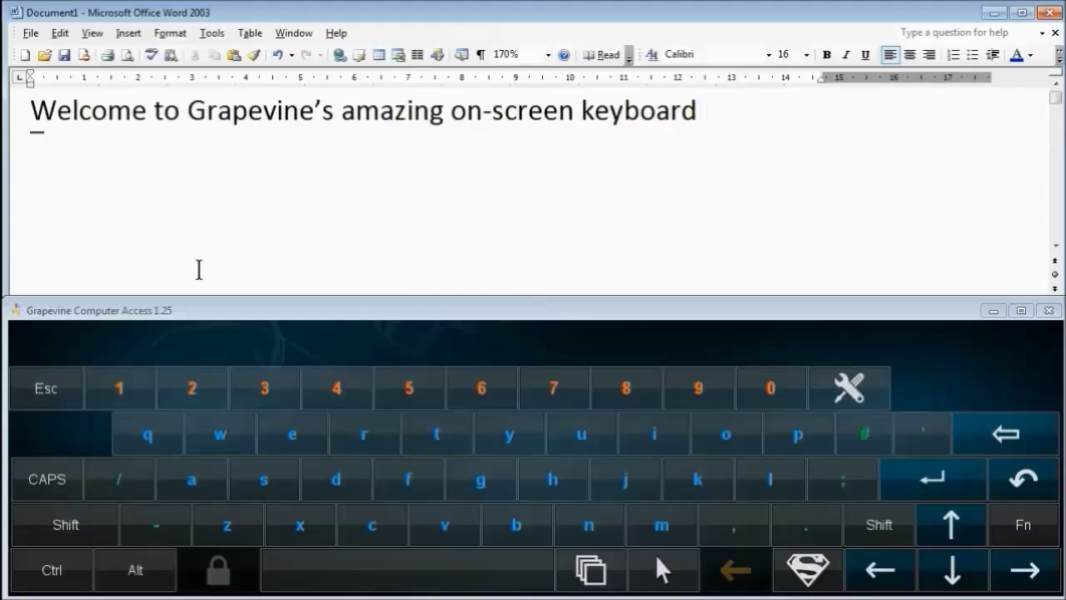
{"action": "mouse_move", "coordinate": [336, 259]}
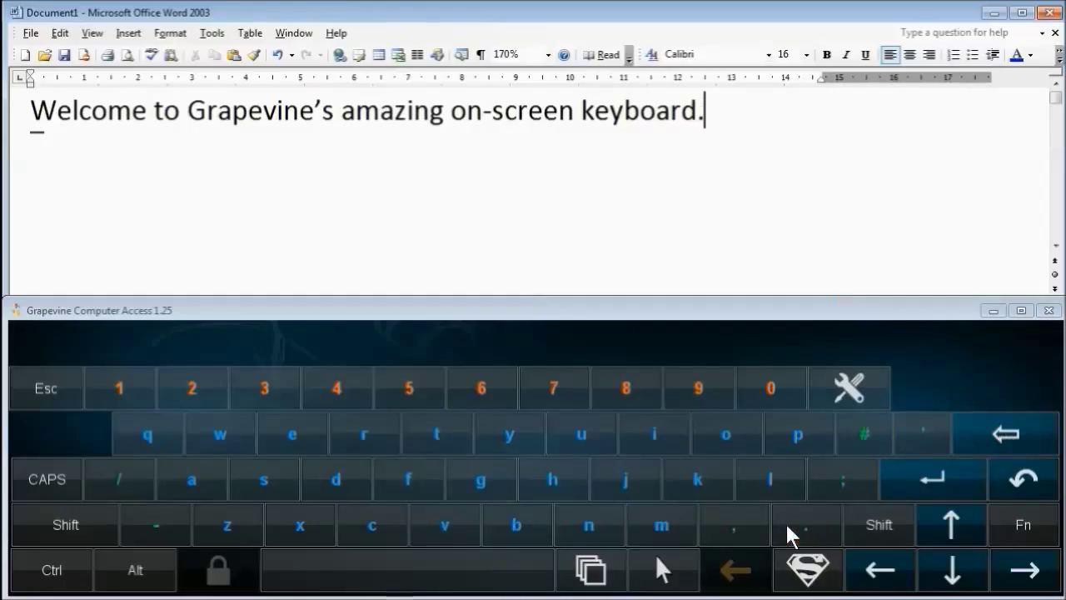
Add a full stop after "on-screen keyboard".
{"action": "left_click", "coordinate": [65, 525]}
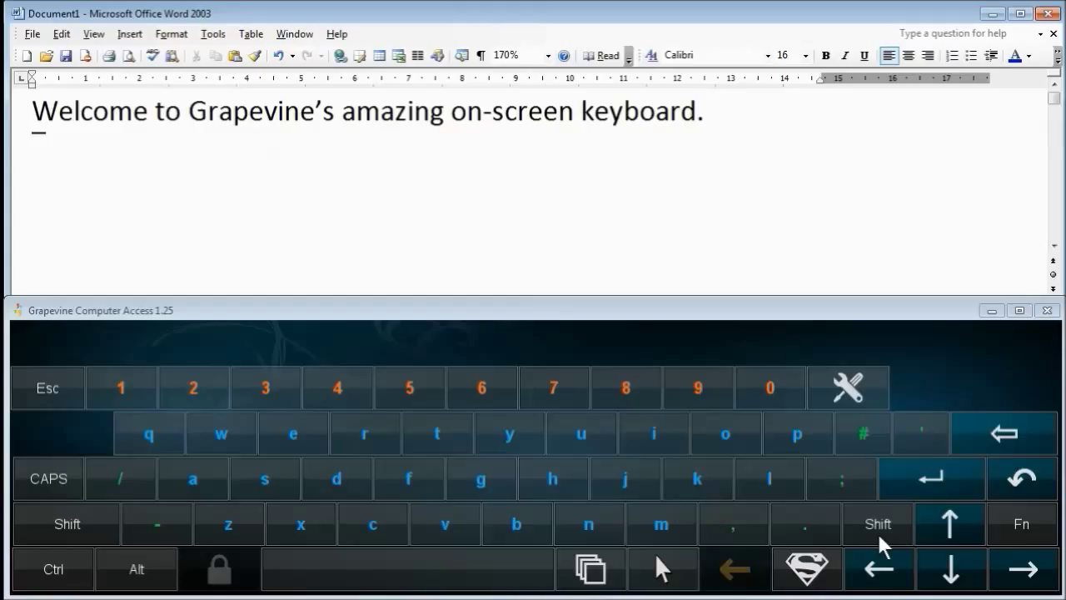
Repeat the welcome sentence on a new line, then add 'Talk to you again soon.'.
{"action": "left_click", "coordinate": [66, 523]}
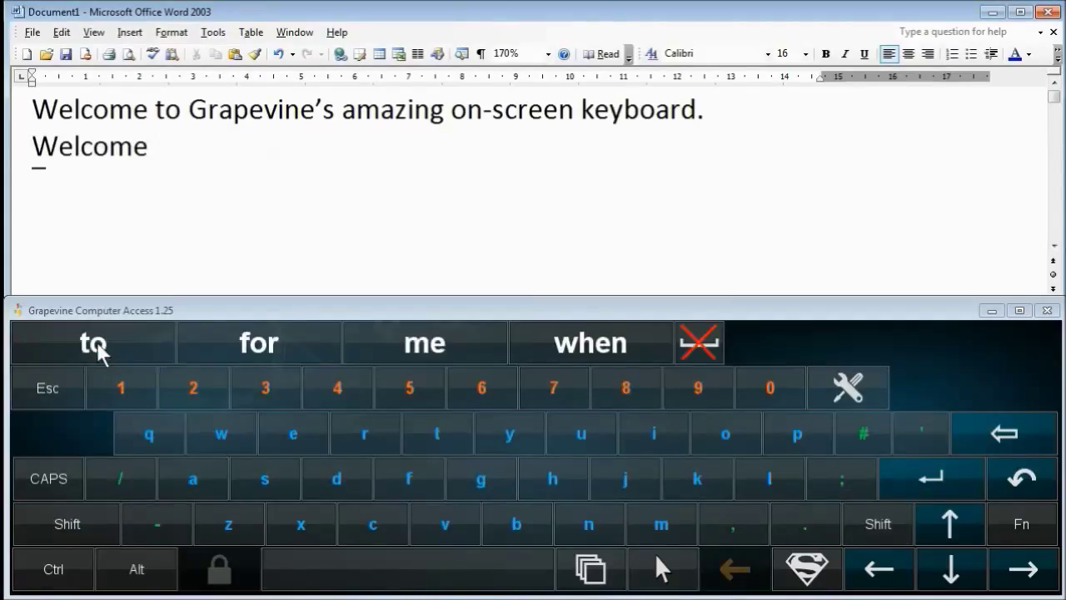
{"action": "left_click", "coordinate": [94, 342]}
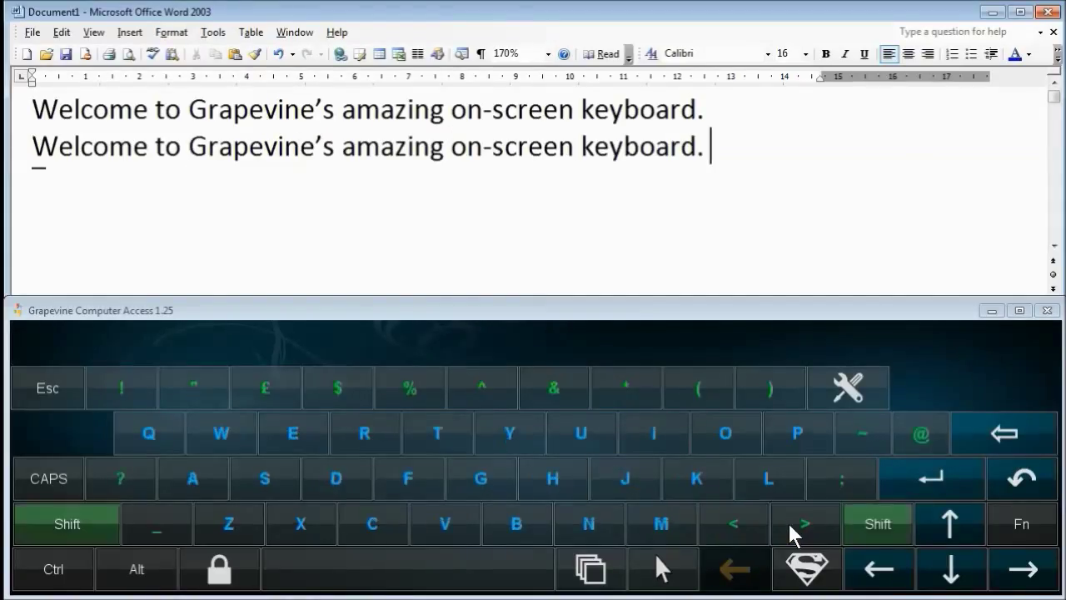
{"action": "mouse_move", "coordinate": [930, 477]}
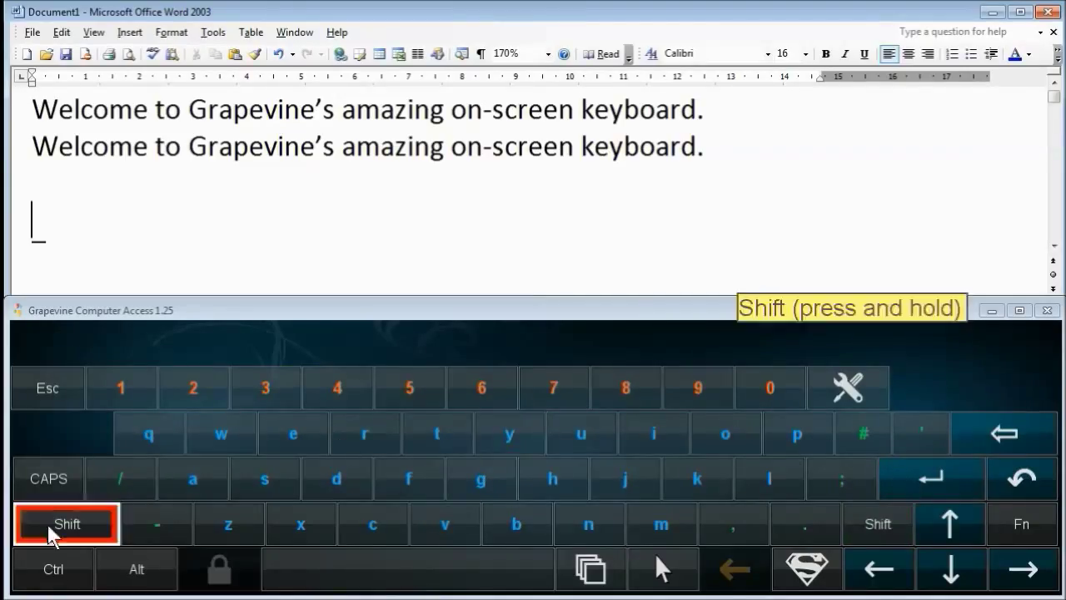
{"action": "left_click", "coordinate": [67, 523]}
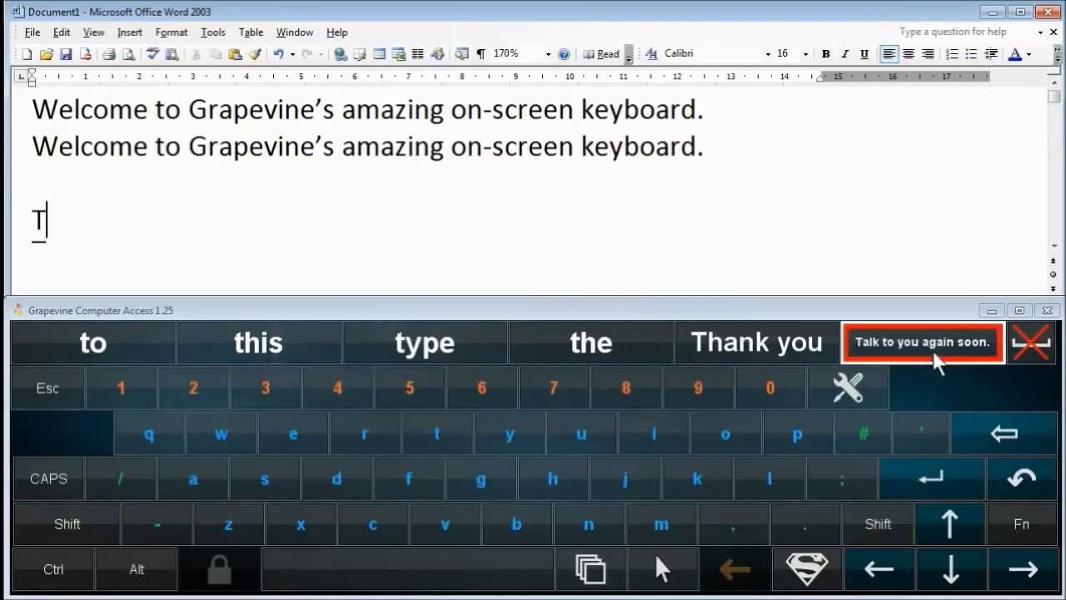
{"action": "left_click", "coordinate": [921, 341]}
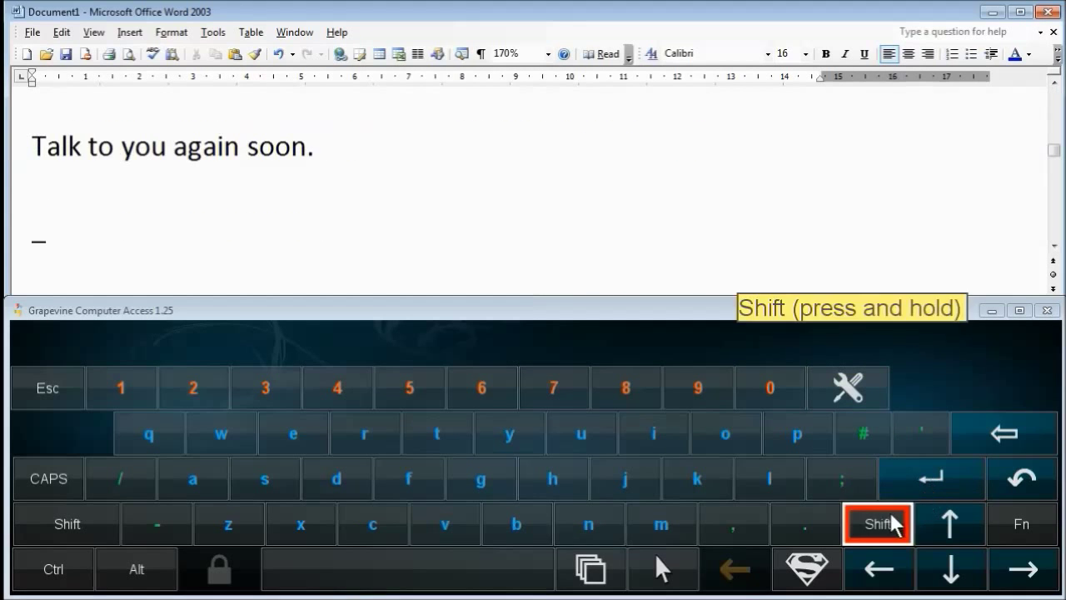
{"action": "left_click", "coordinate": [922, 342]}
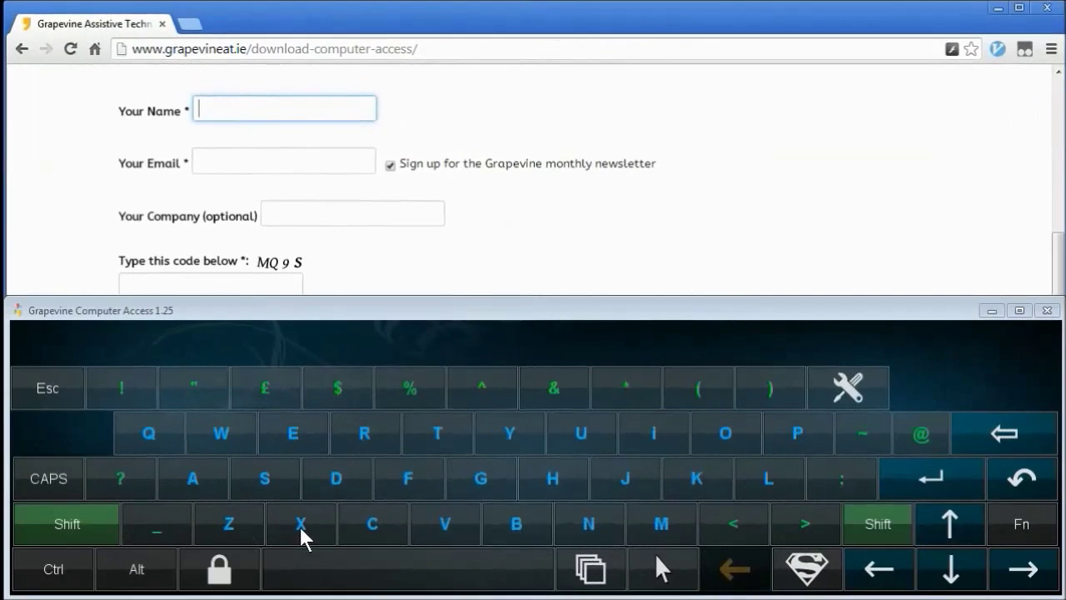
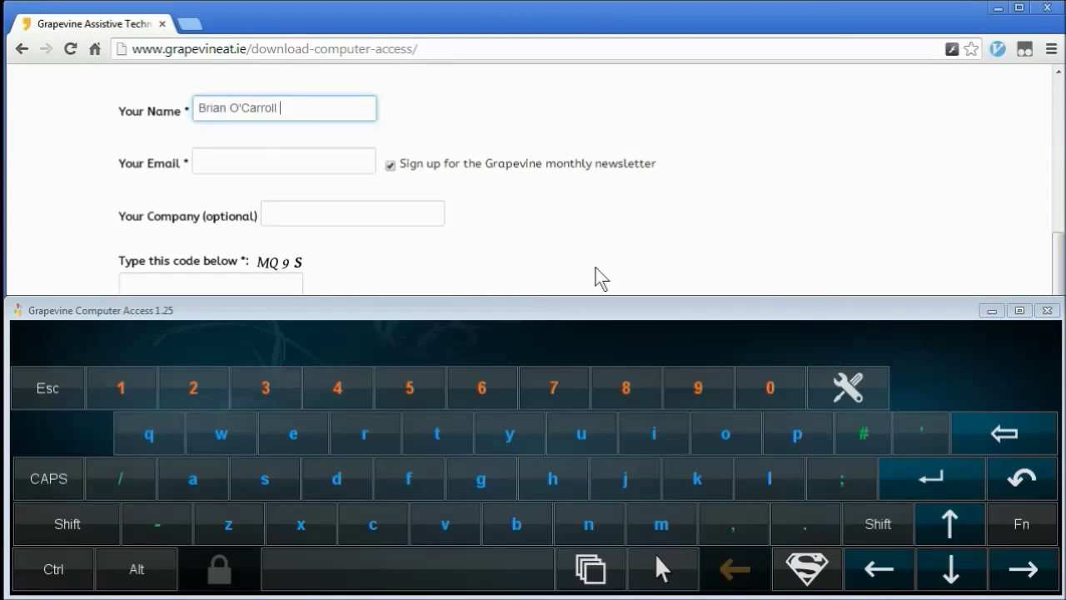
{"action": "left_click", "coordinate": [284, 161]}
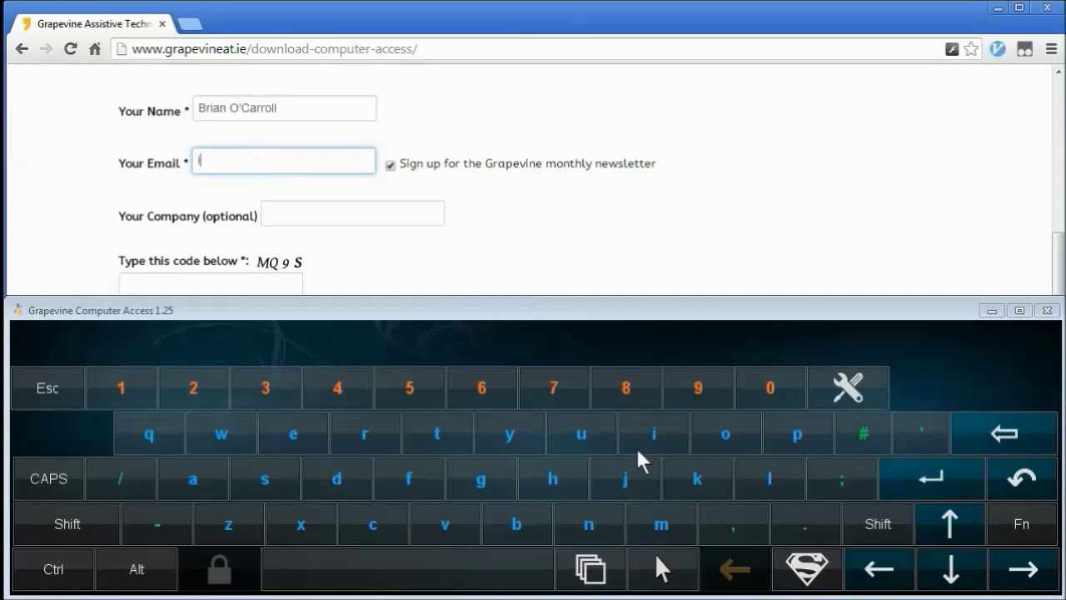
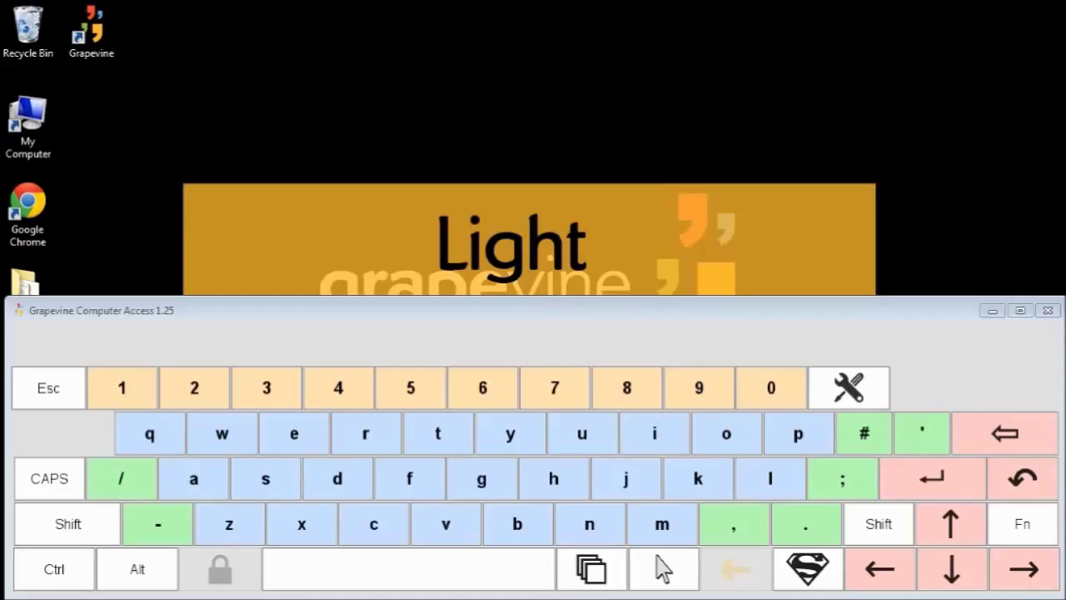
Switch the keyboard skin from Light back to the default dark theme.
{"action": "left_click", "coordinate": [848, 387]}
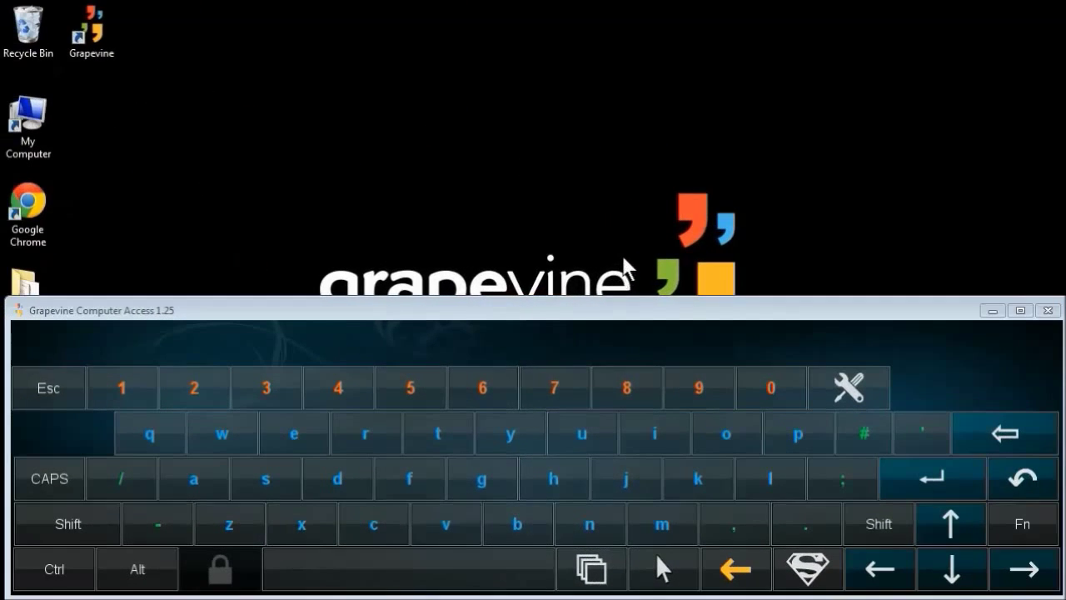
{"action": "mouse_move", "coordinate": [1020, 523]}
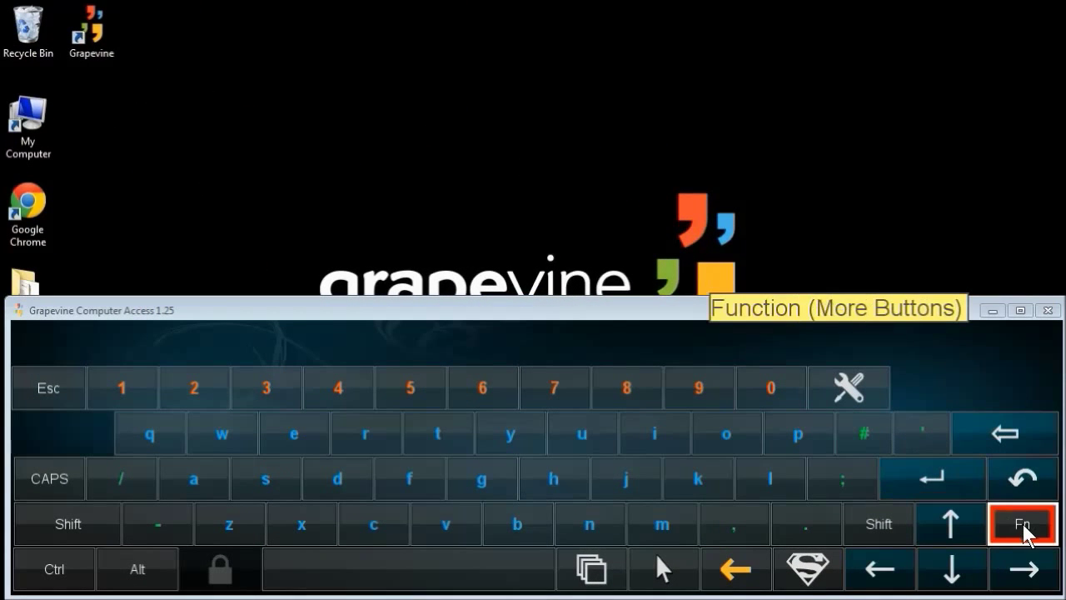
Press Fn to show the F1–F12 and Cut/Copy/Paste/Undo/Redo layout.
{"action": "left_click", "coordinate": [1022, 523]}
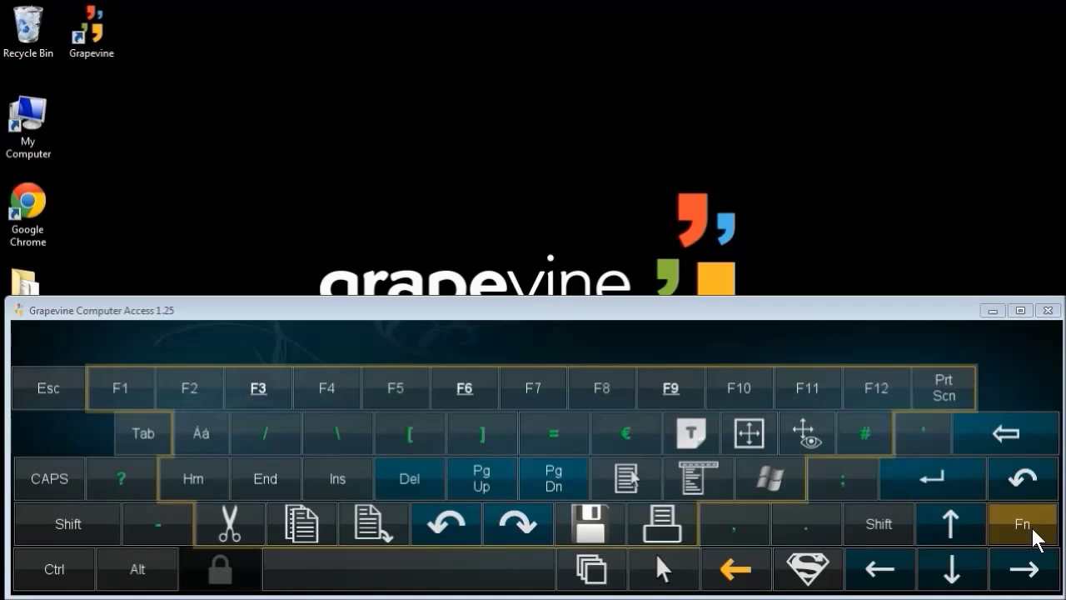
{"action": "mouse_move", "coordinate": [229, 524]}
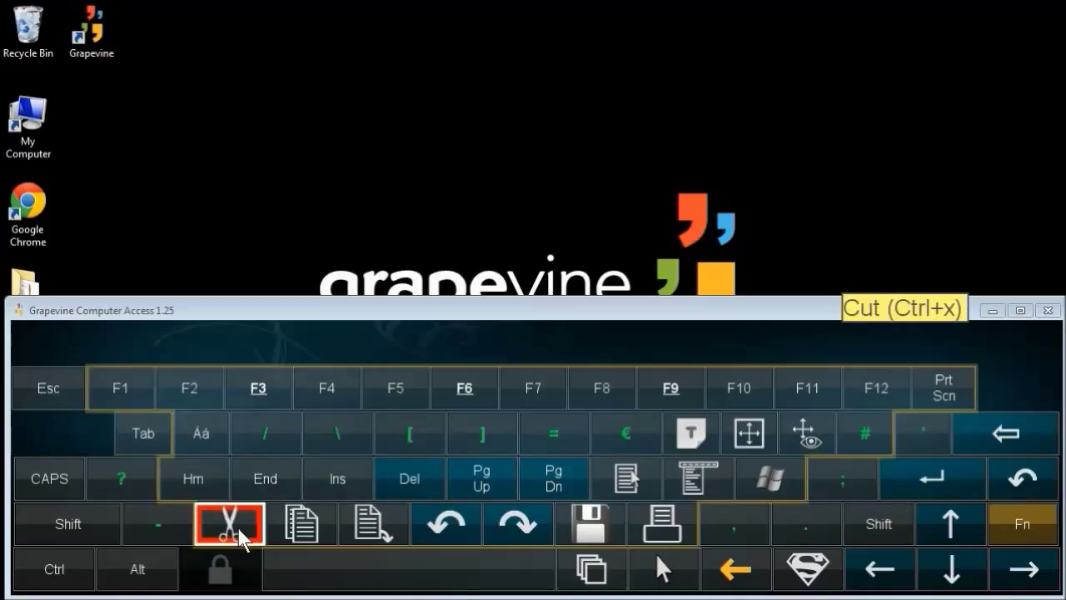
{"action": "mouse_move", "coordinate": [373, 523]}
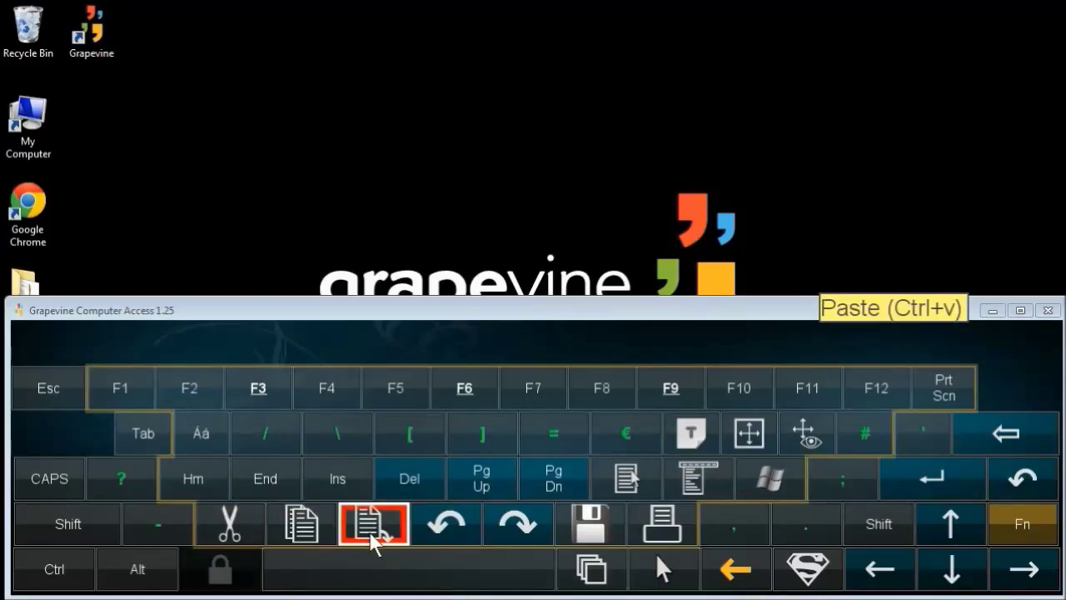
{"action": "mouse_move", "coordinate": [517, 523]}
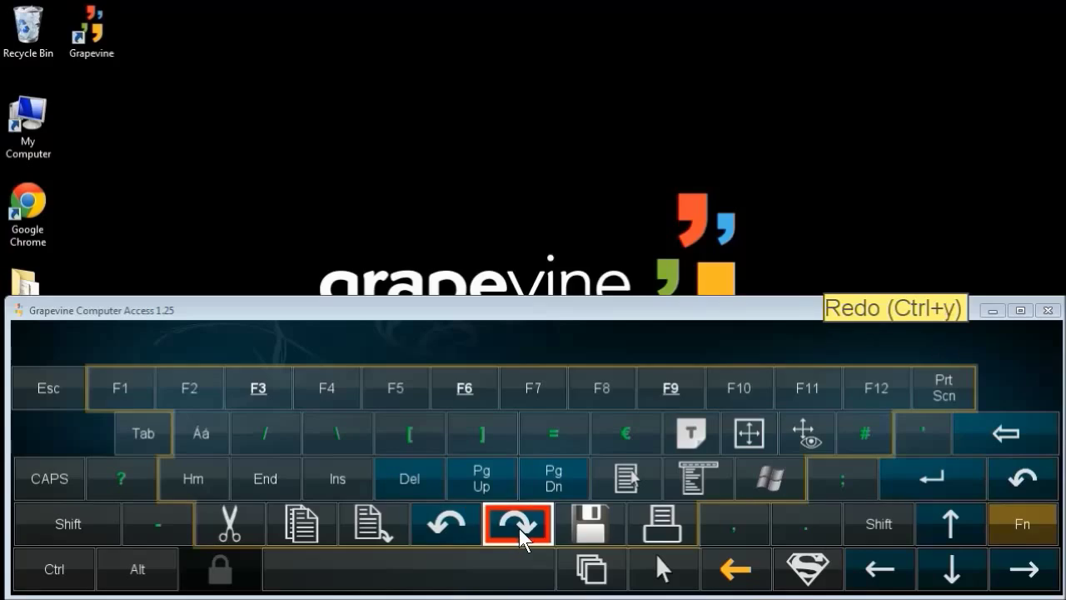
{"action": "mouse_move", "coordinate": [662, 524]}
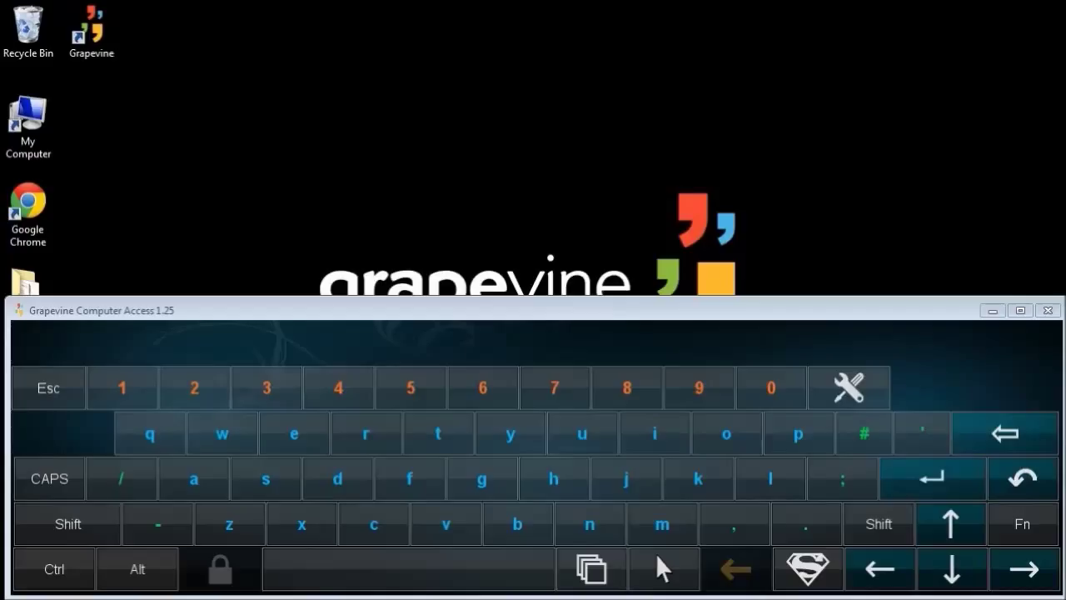
{"action": "mouse_move", "coordinate": [595, 182]}
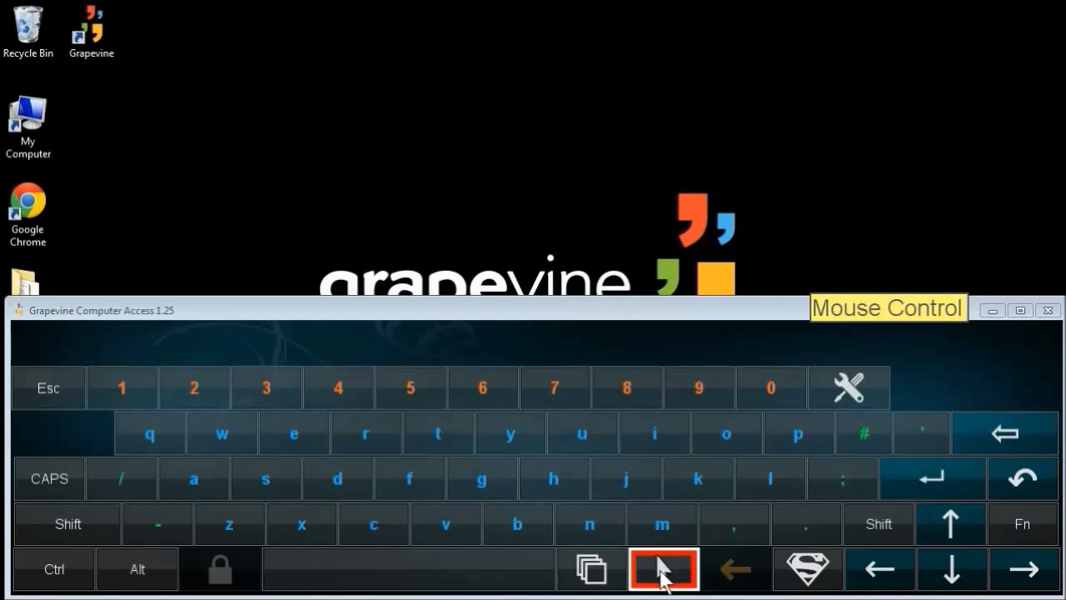
Double-click My Computer via Mouse Control's Easy Clicks to open the Computer window.
{"action": "left_click", "coordinate": [662, 568]}
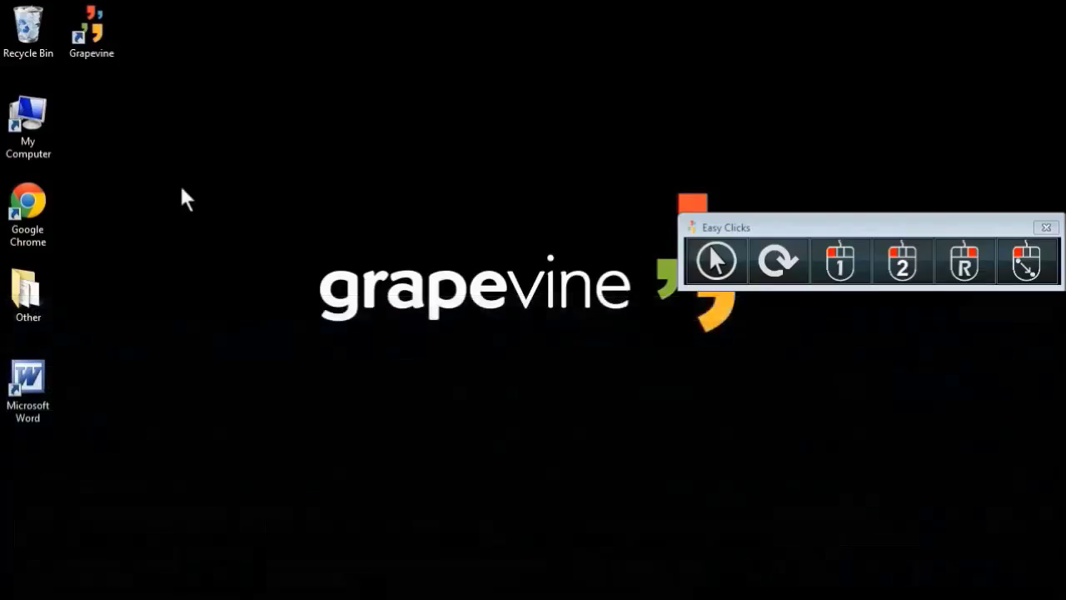
{"action": "left_click", "coordinate": [28, 125]}
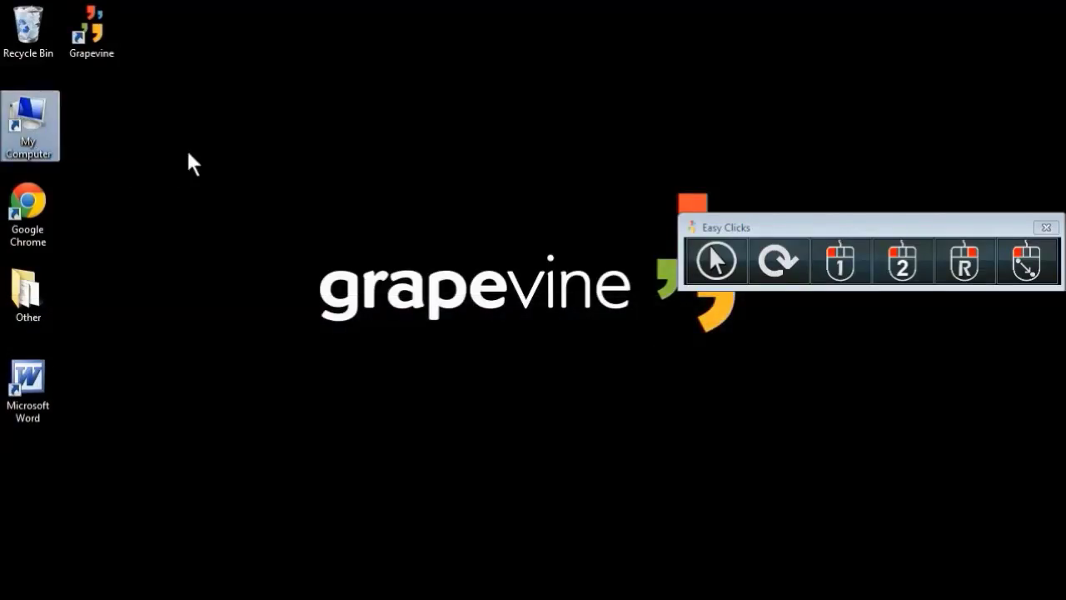
{"action": "mouse_move", "coordinate": [395, 100]}
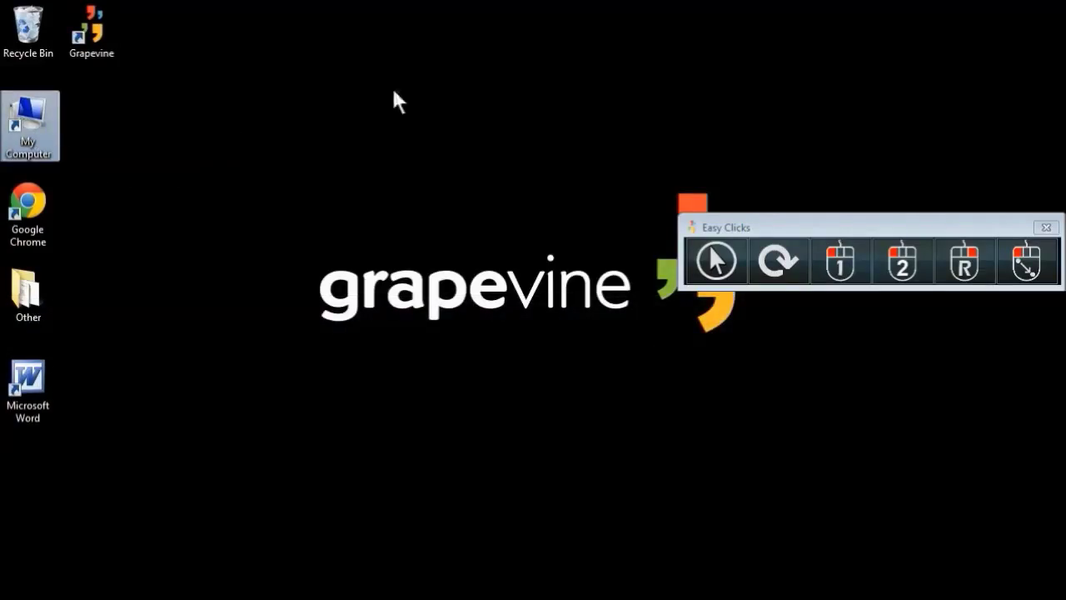
{"action": "left_click", "coordinate": [901, 260]}
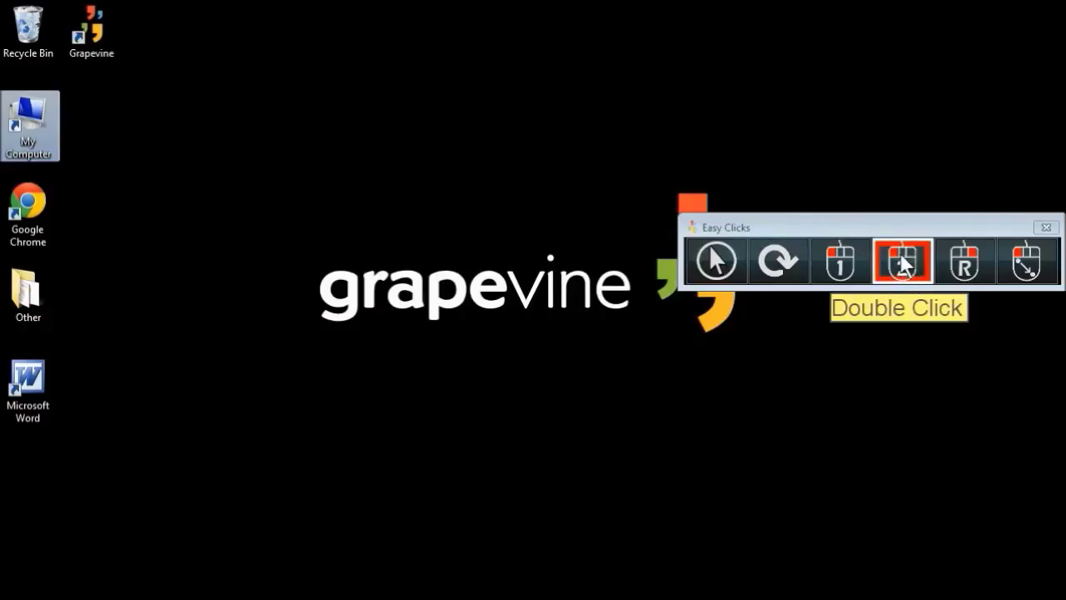
{"action": "double_click", "coordinate": [28, 116]}
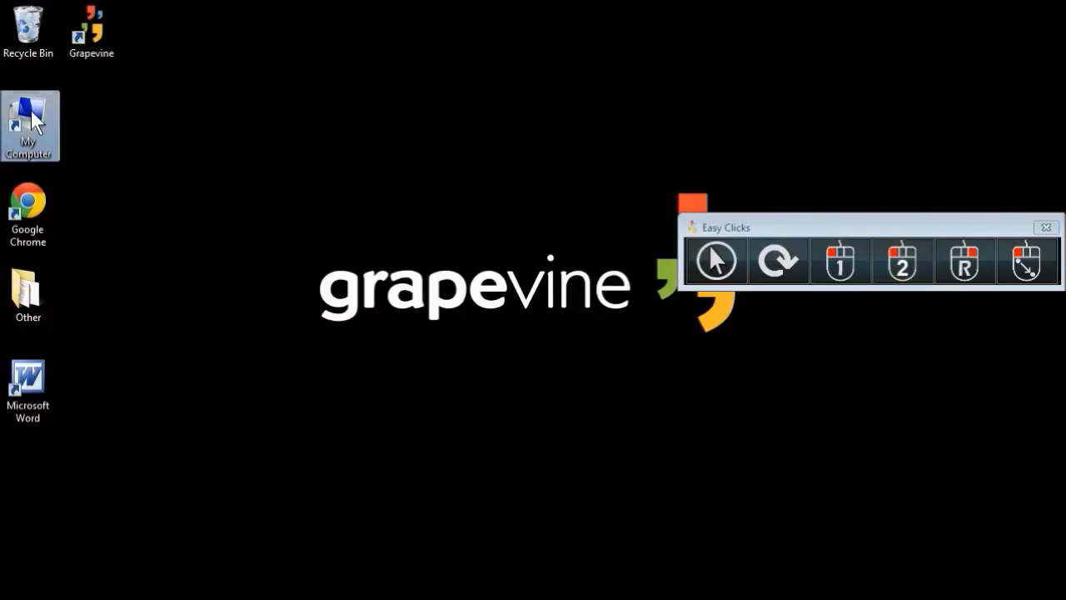
{"action": "double_click", "coordinate": [28, 125]}
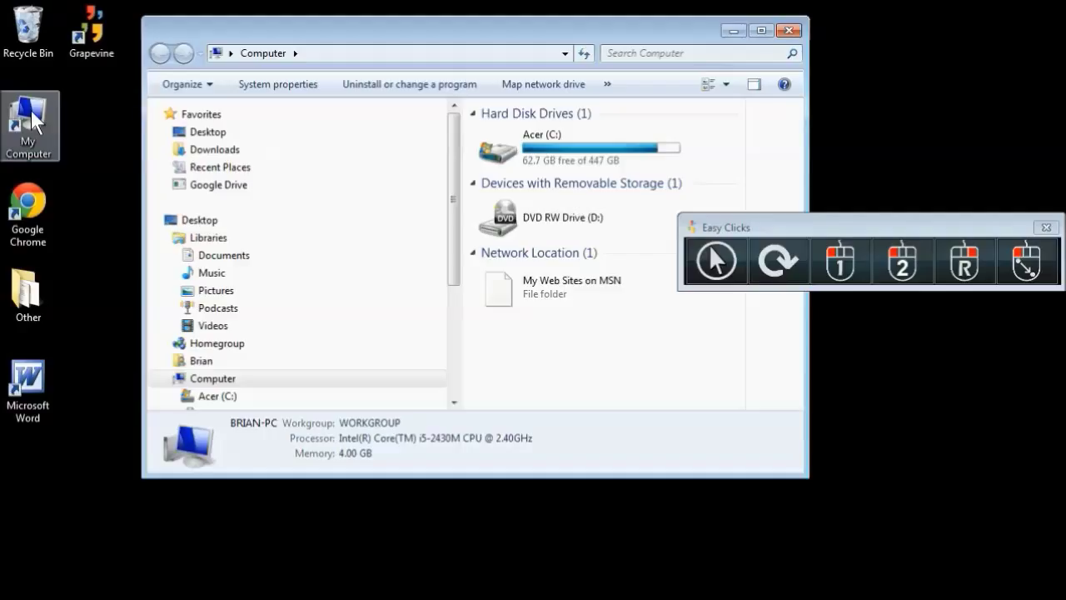
{"action": "mouse_move", "coordinate": [848, 156]}
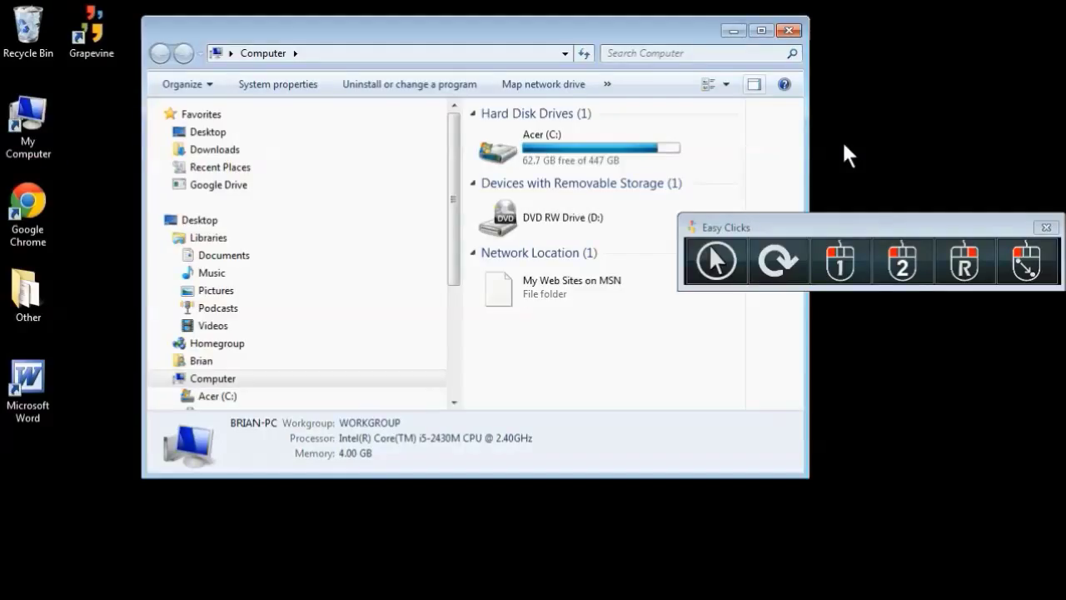
{"action": "mouse_move", "coordinate": [895, 159]}
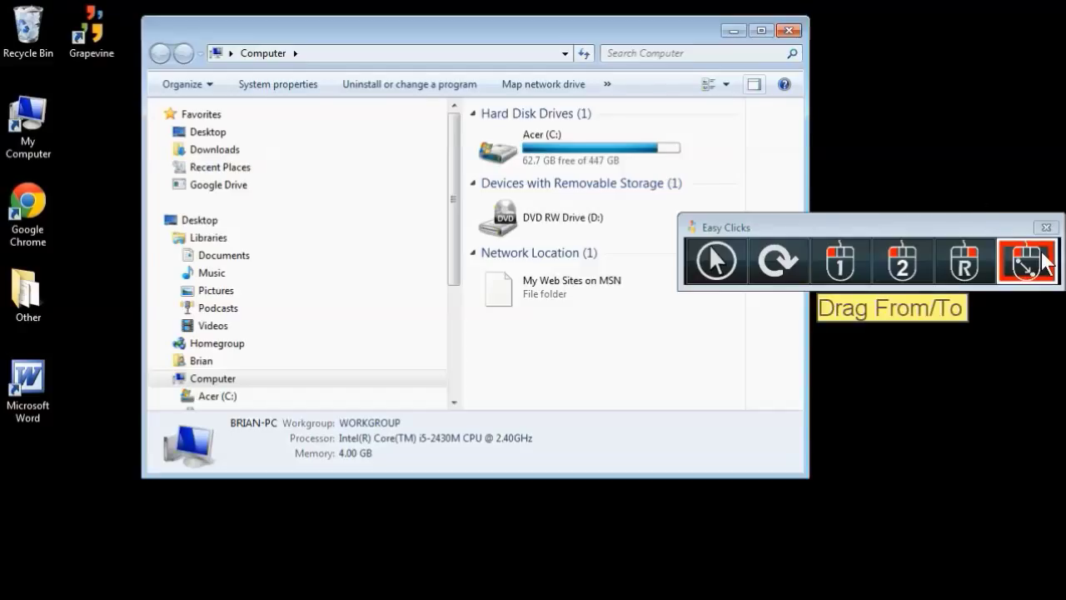
{"action": "mouse_move", "coordinate": [636, 60]}
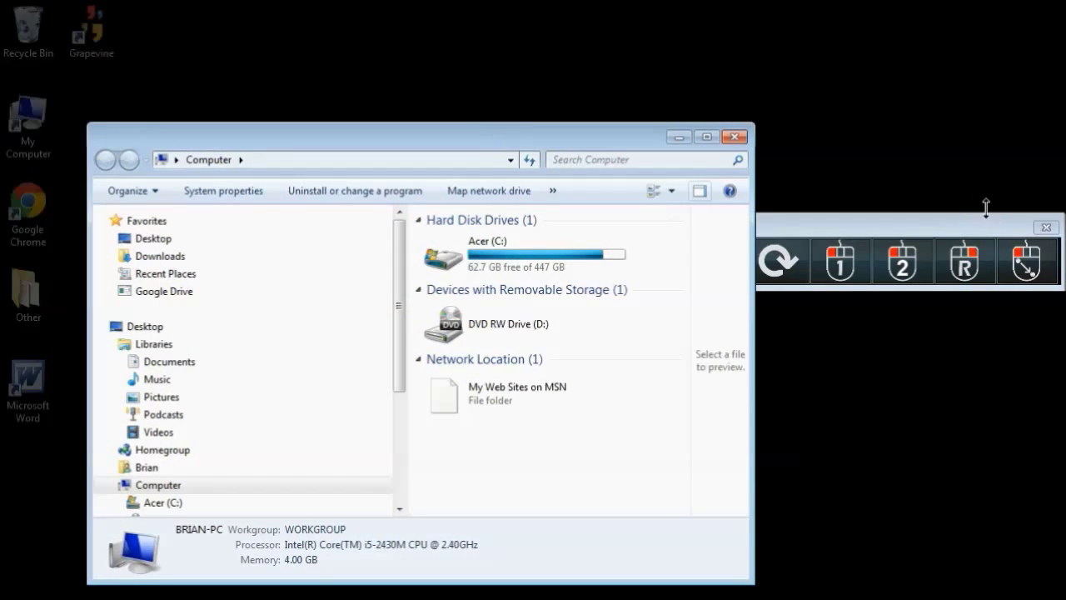
{"action": "mouse_move", "coordinate": [1027, 260]}
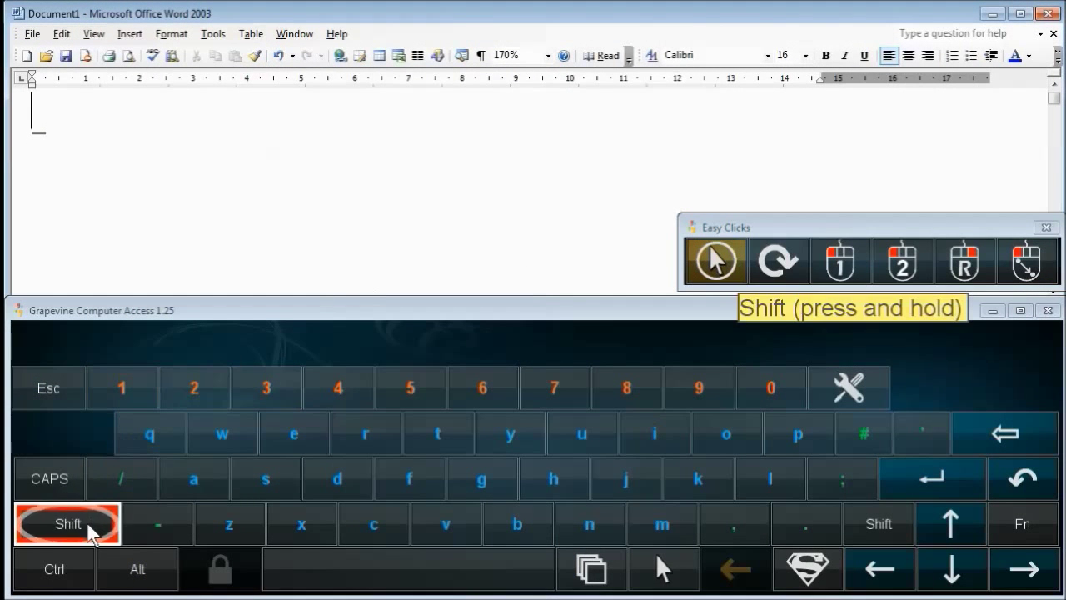
Type a capital H followed by e to begin 'Hello'.
{"action": "left_click", "coordinate": [67, 524]}
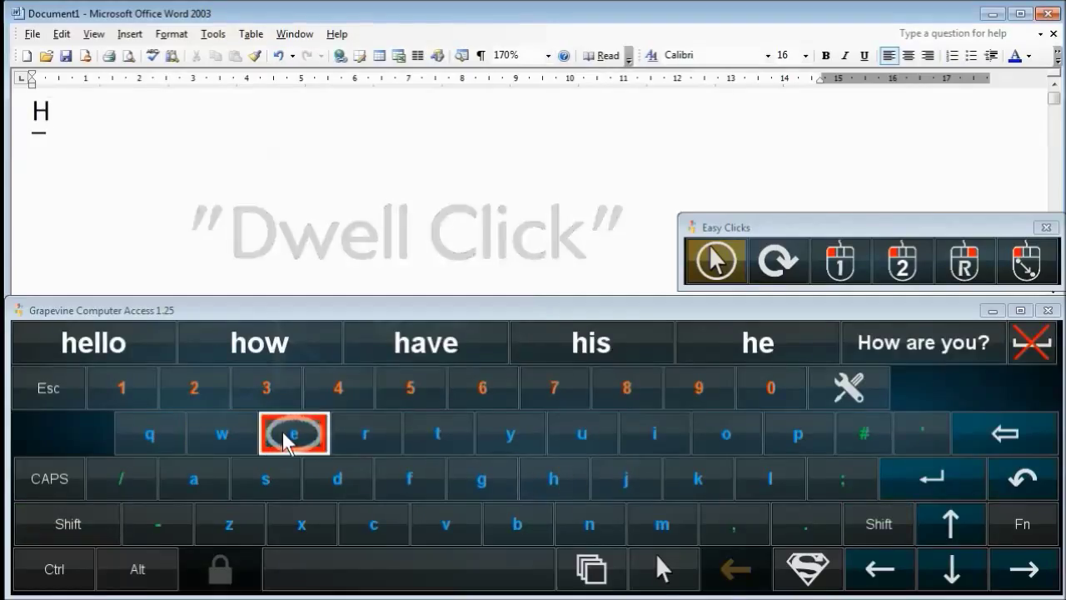
{"action": "left_click", "coordinate": [294, 432]}
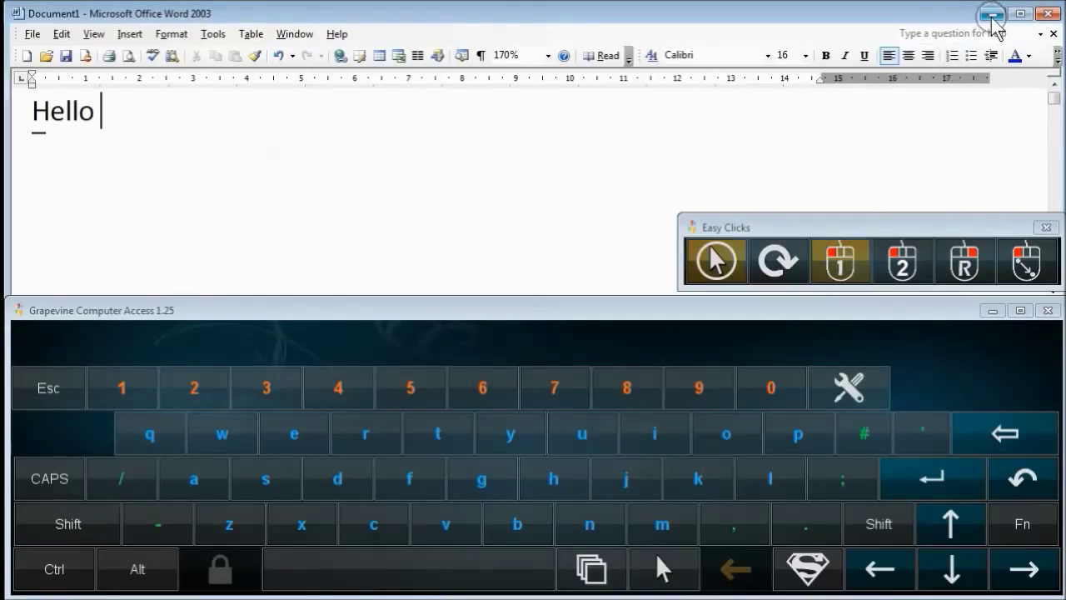
Minimise Word, then double-click My Computer using the Easy Clicks Double Click option.
{"action": "left_click", "coordinate": [902, 260]}
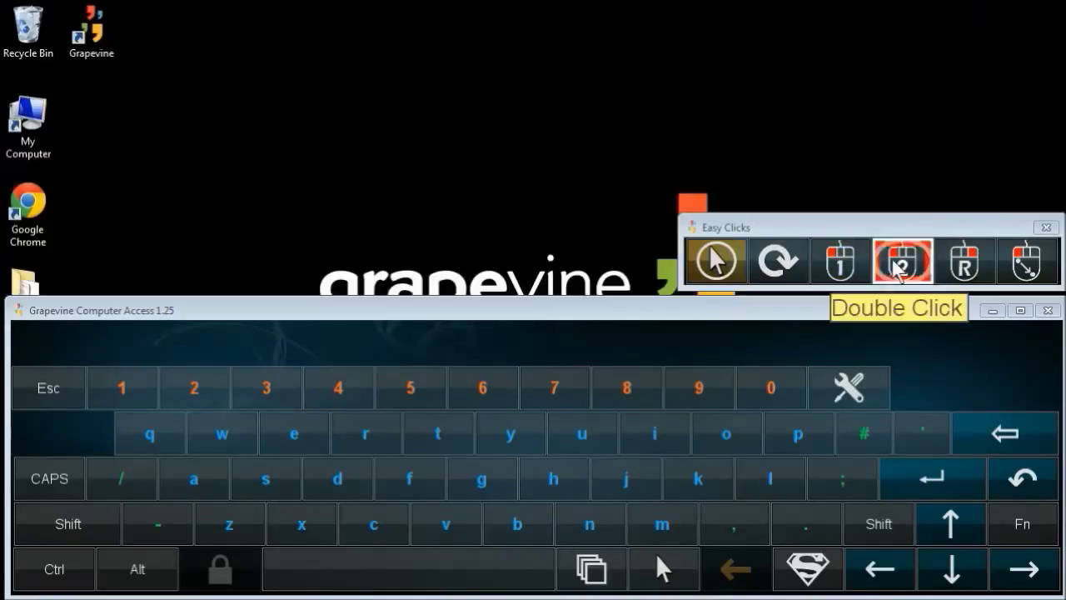
{"action": "double_click", "coordinate": [27, 125]}
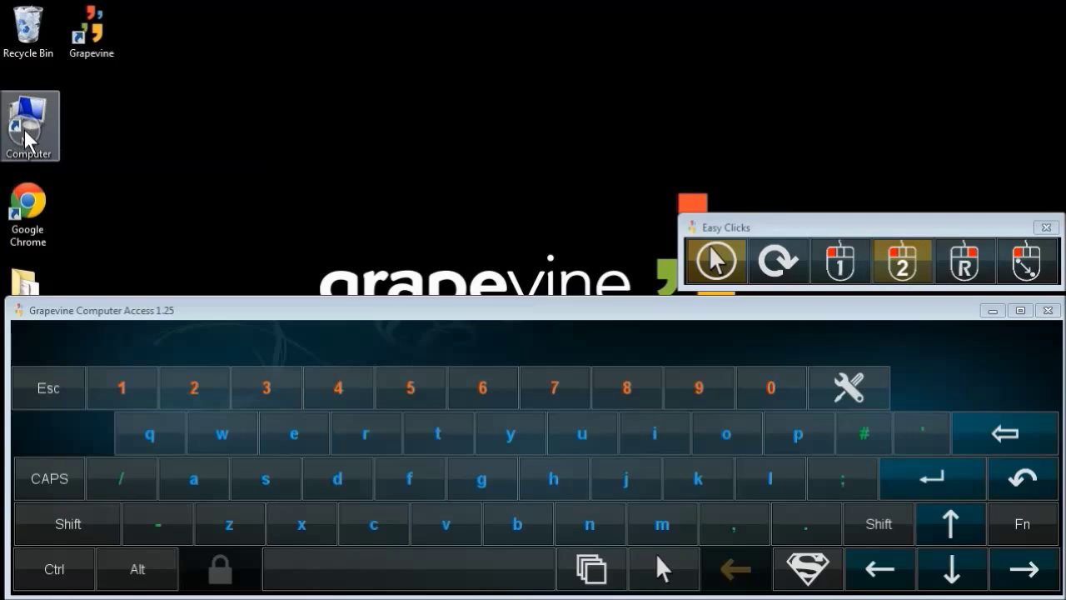
{"action": "double_click", "coordinate": [30, 126]}
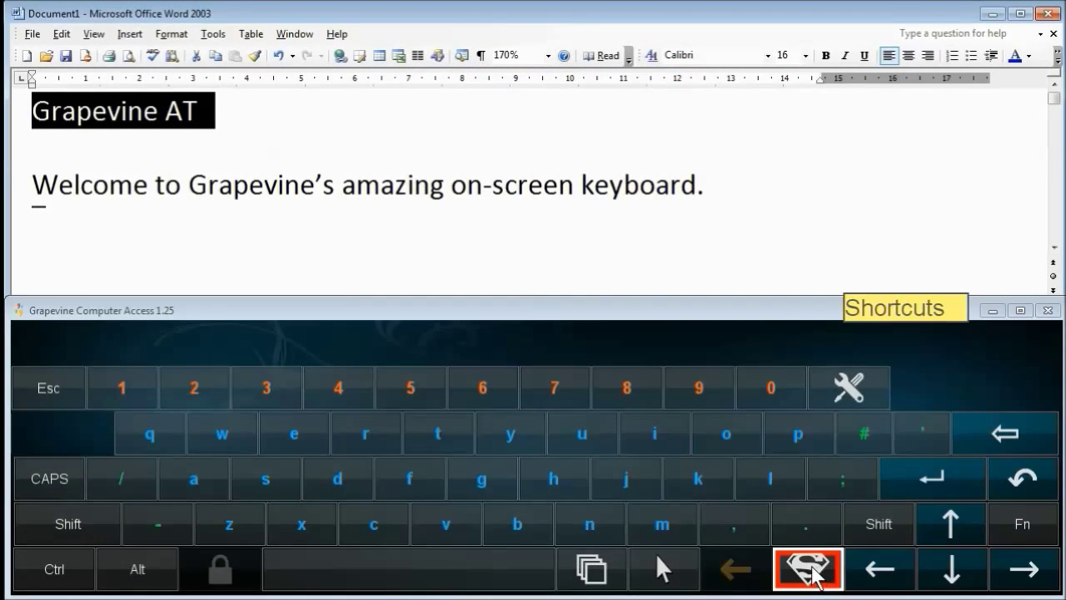
Open the Superman Shortcuts panel with Explorer, Word, Wordpad, Notepad, Calculator and Chrome launchers.
{"action": "left_click", "coordinate": [806, 568]}
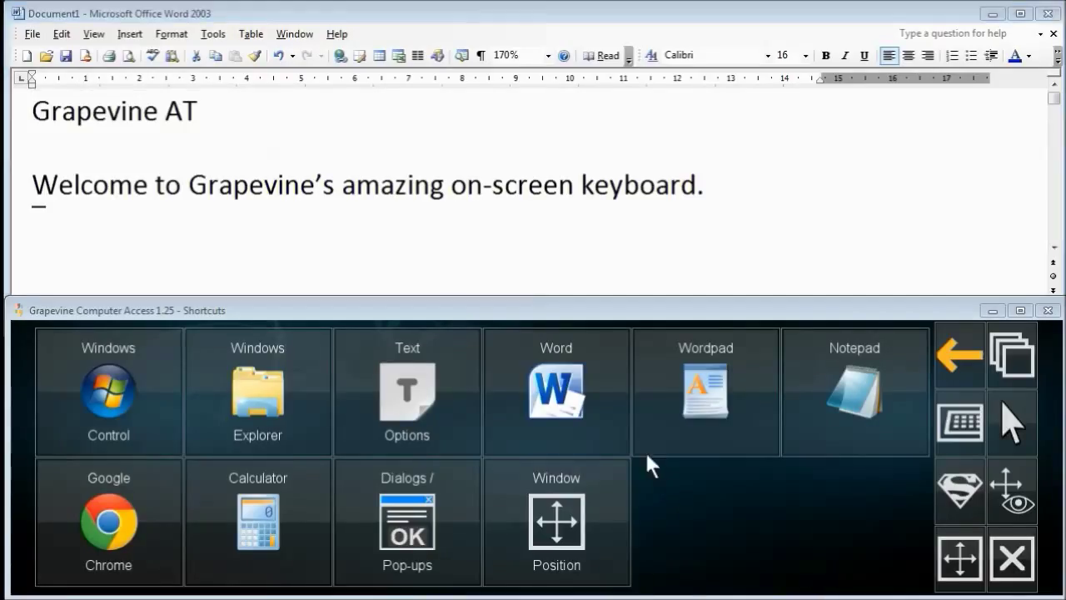
{"action": "mouse_move", "coordinate": [555, 403]}
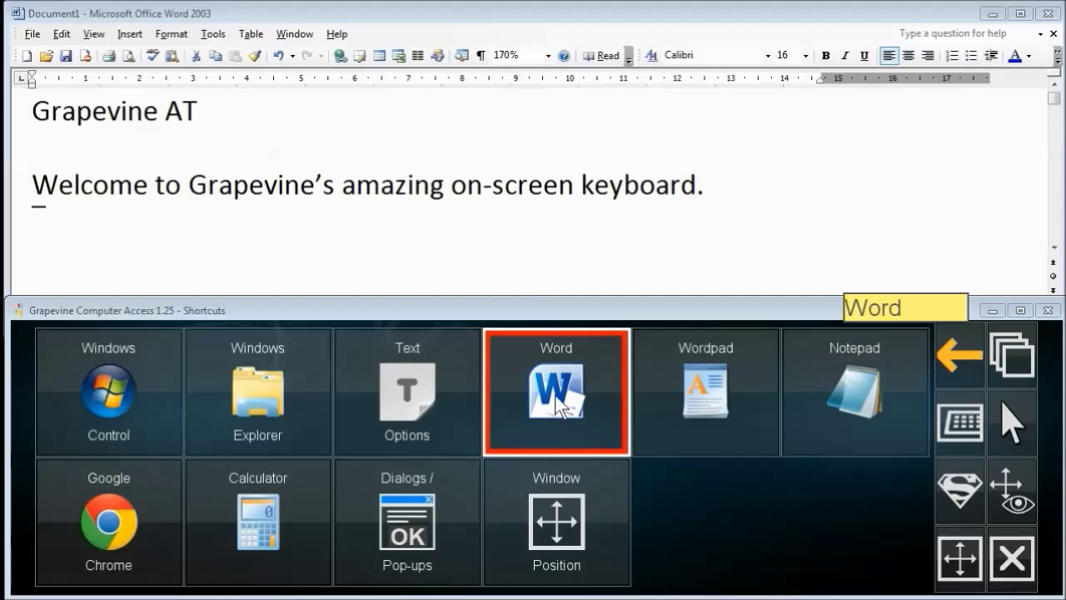
From the Word shortcuts panel, enlarge and underline the 'Grapevine AT' heading.
{"action": "left_click", "coordinate": [555, 391]}
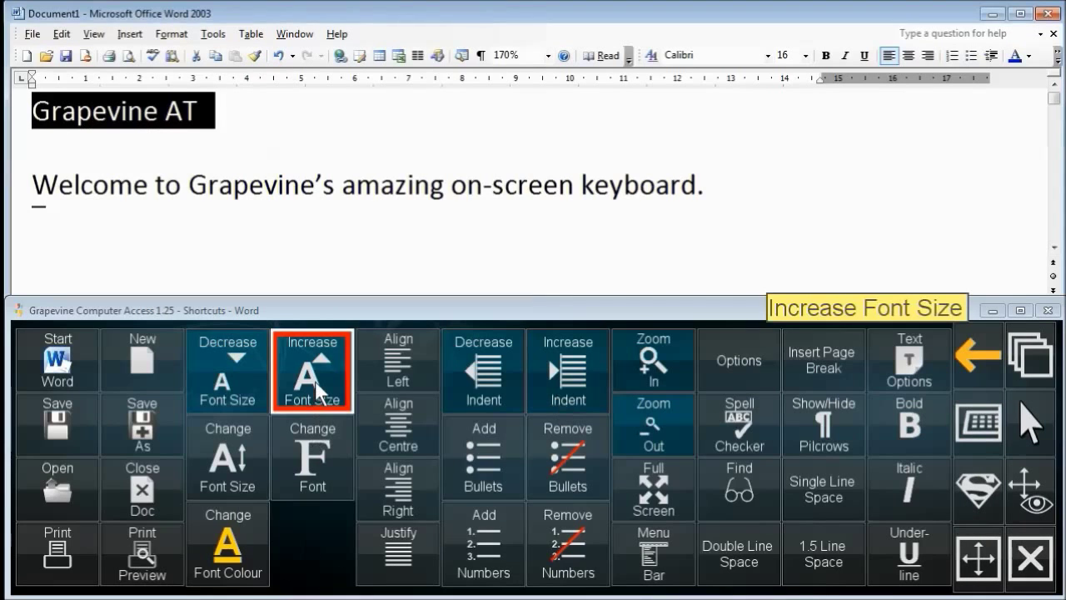
{"action": "left_click", "coordinate": [311, 371]}
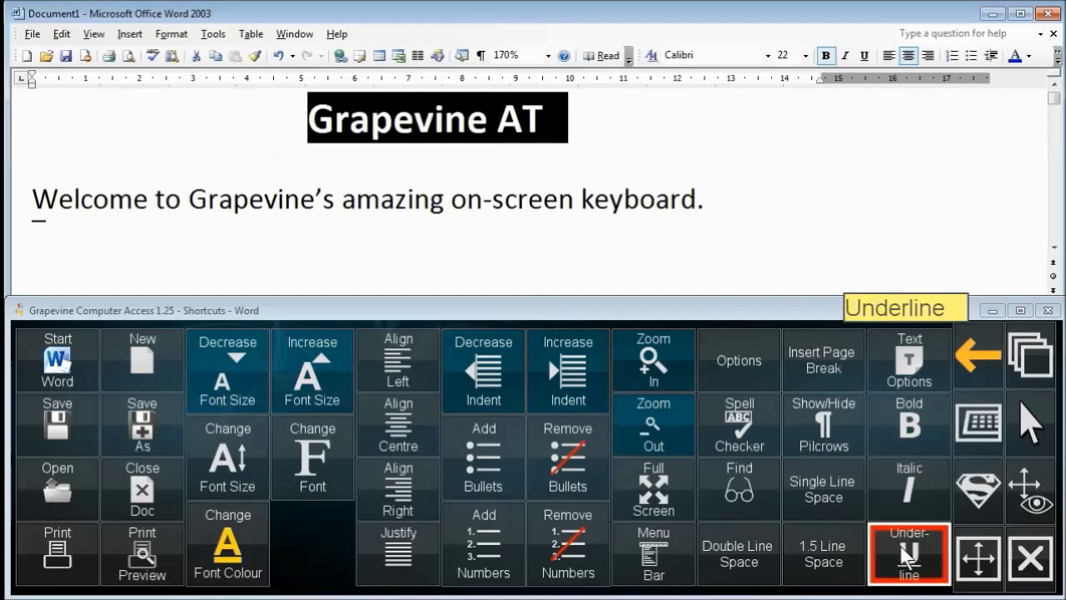
{"action": "left_click", "coordinate": [908, 555]}
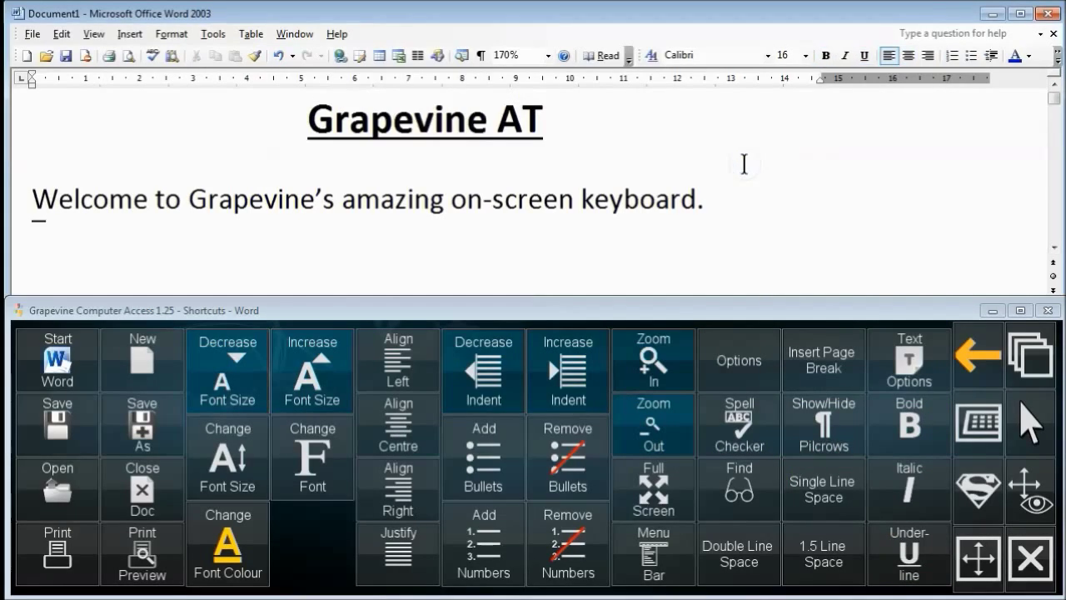